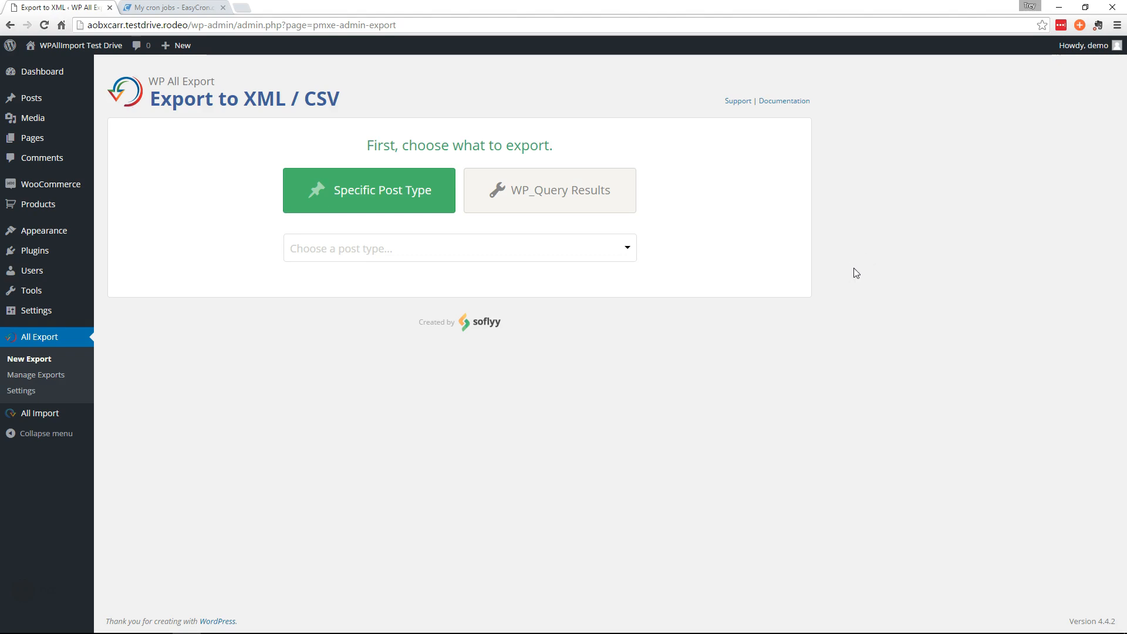
mouse_move(870, 267)
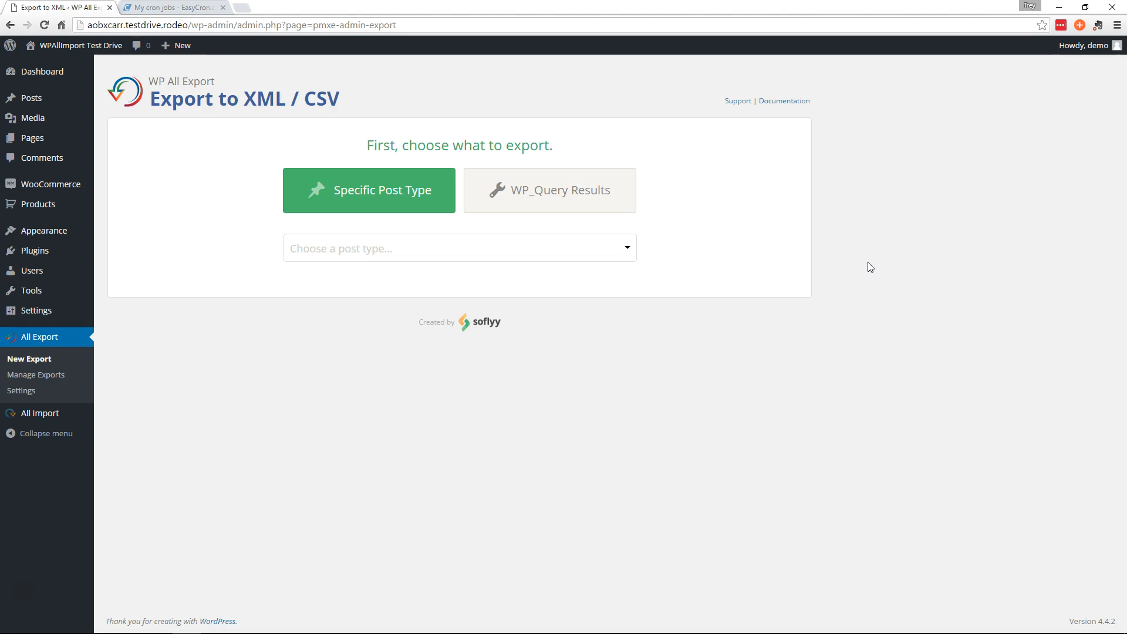
mouse_move(859, 257)
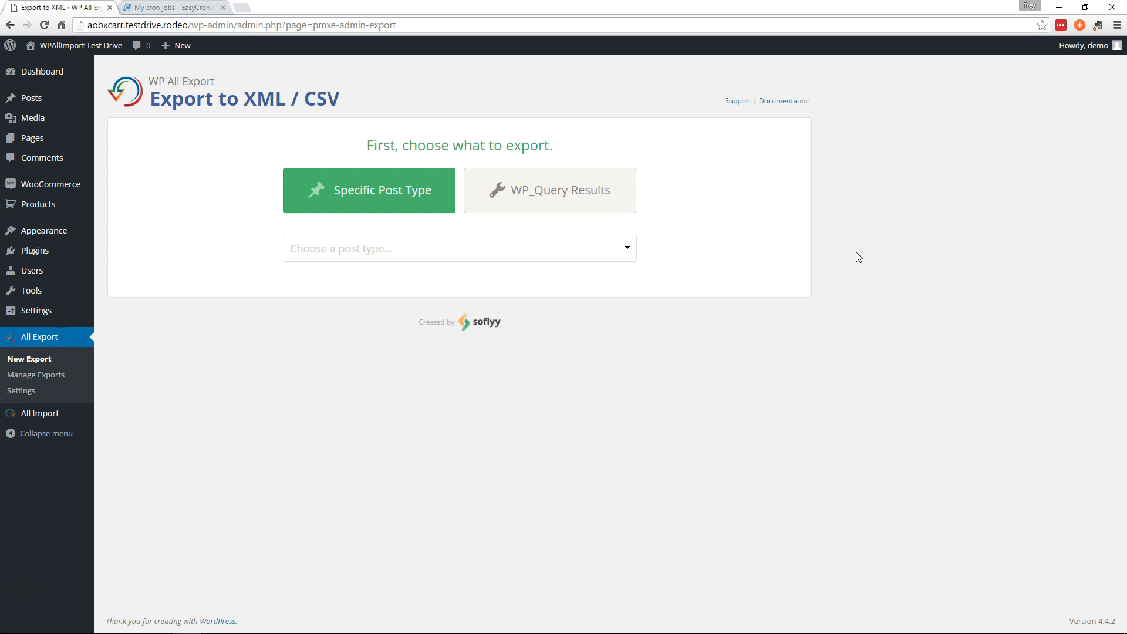
mouse_move(845, 244)
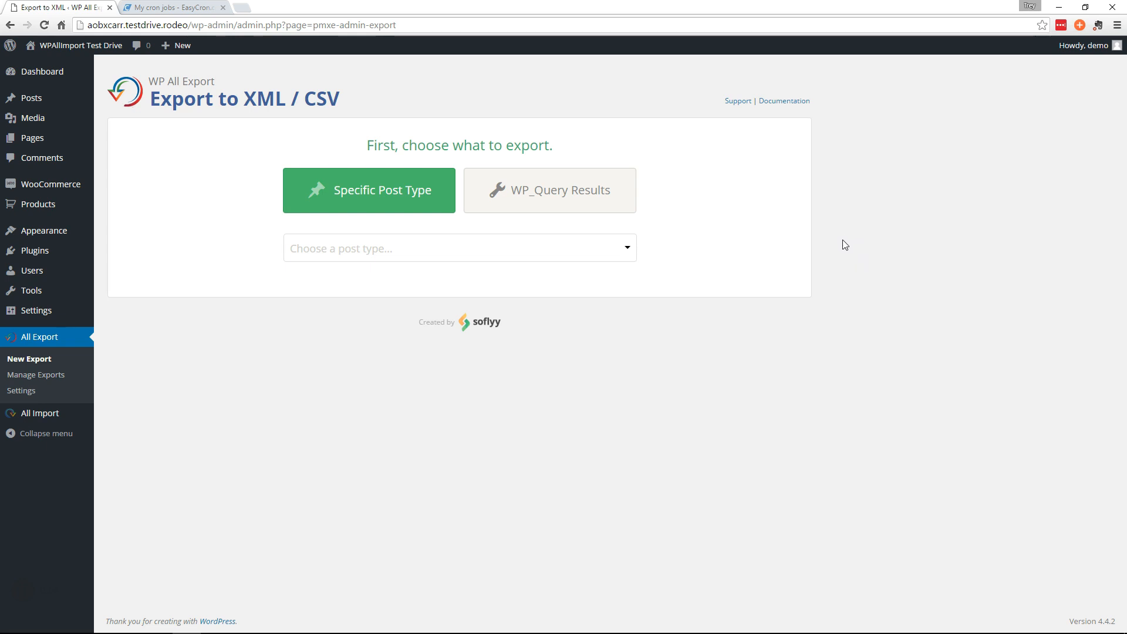
mouse_move(775, 369)
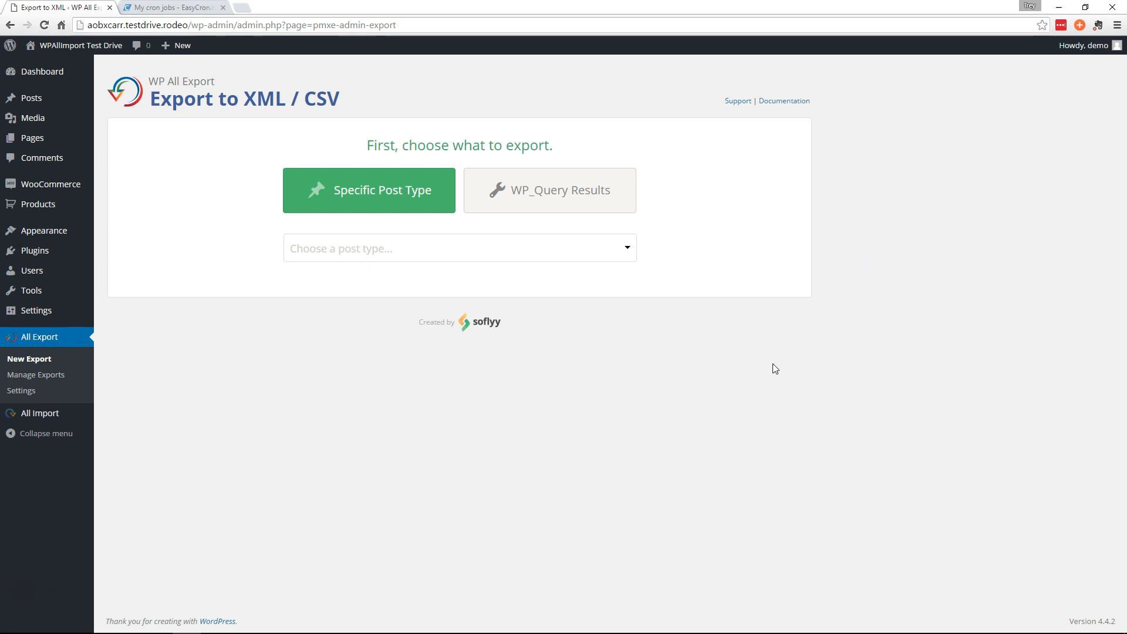
mouse_move(756, 336)
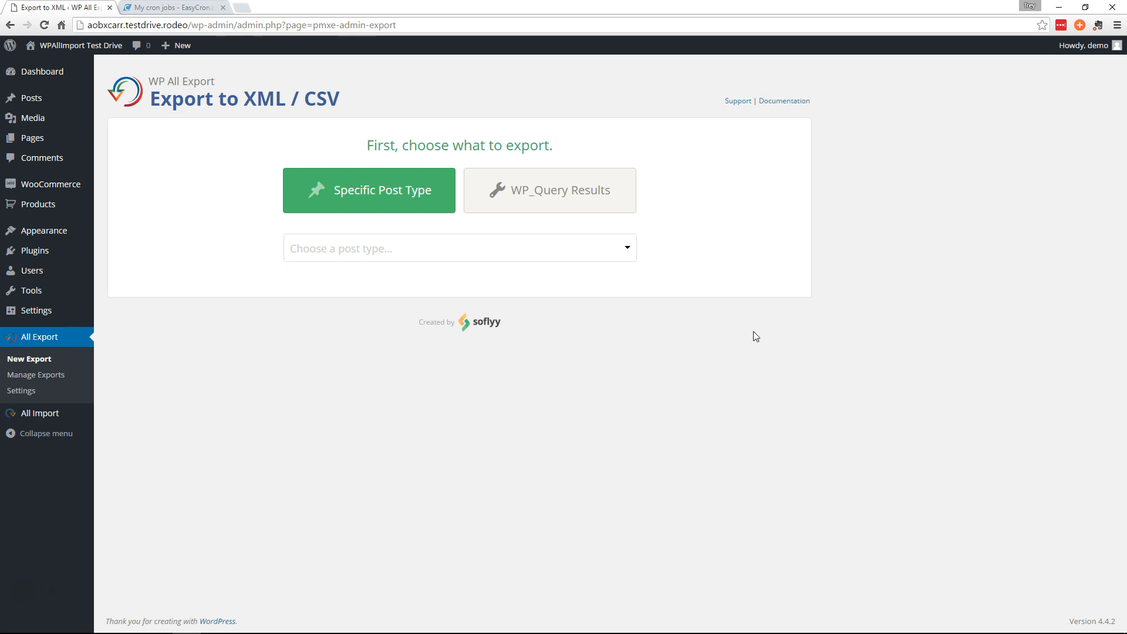
- Choose WooCommerce Orders as the export type, showing 9 orders to export
left_click(459, 248)
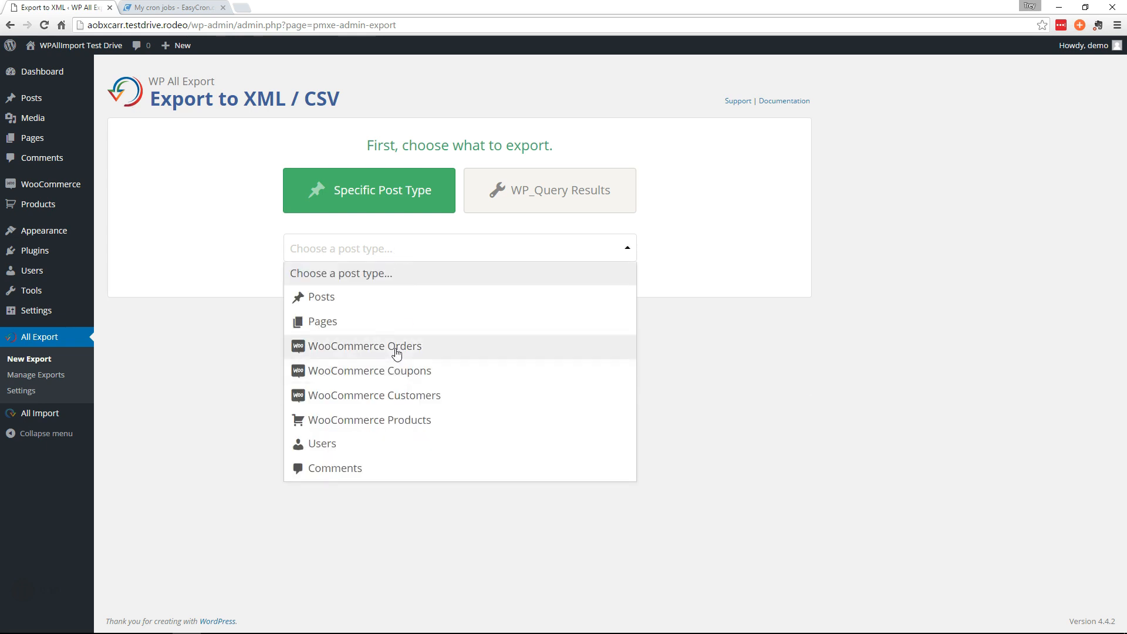
left_click(364, 346)
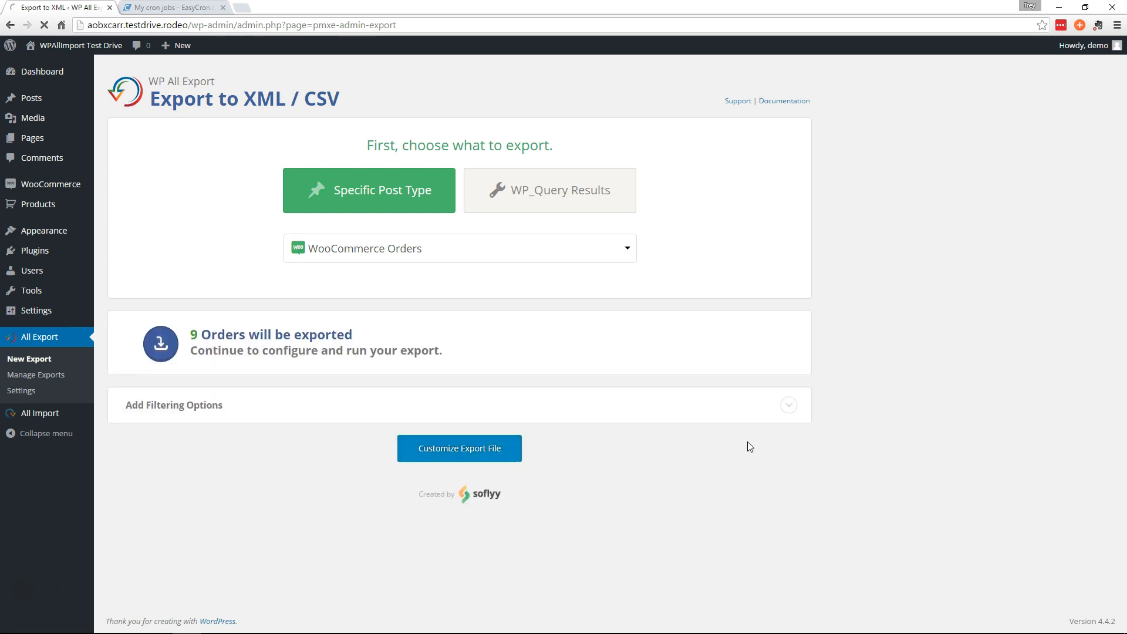
- Go to Customize Export File and add all customer data fields to the export columns
left_click(459, 448)
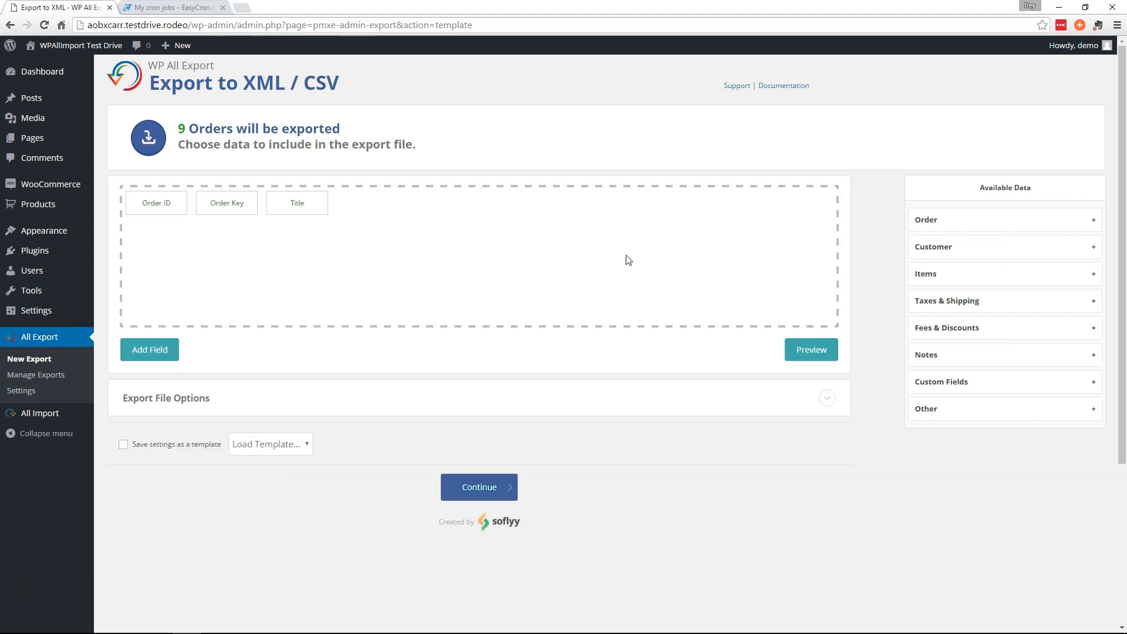
mouse_move(855, 259)
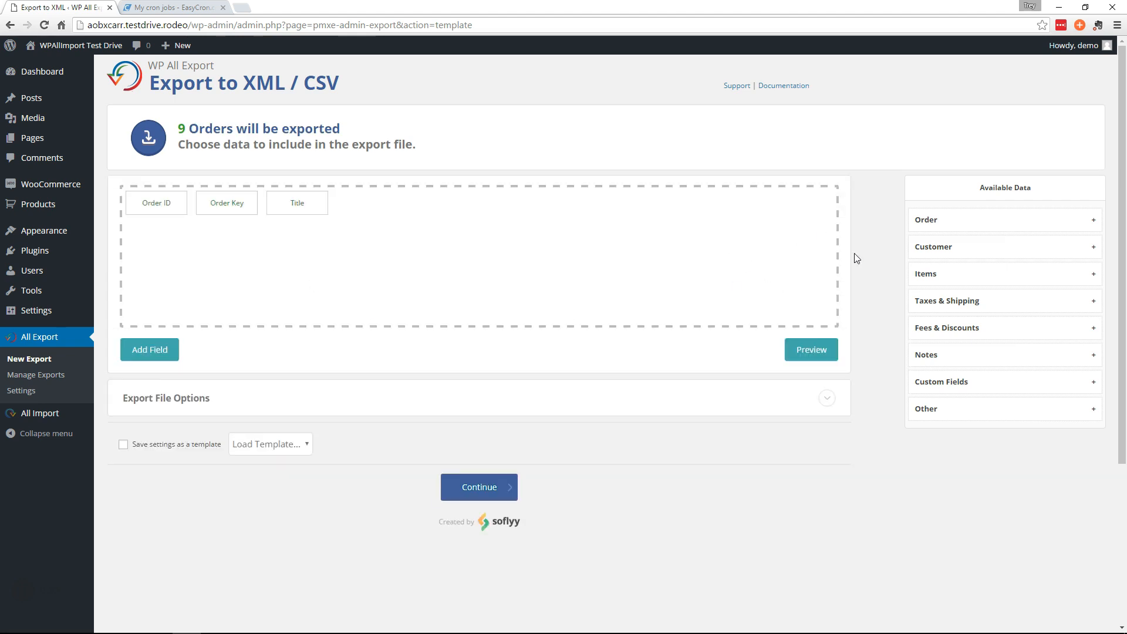
mouse_move(797, 328)
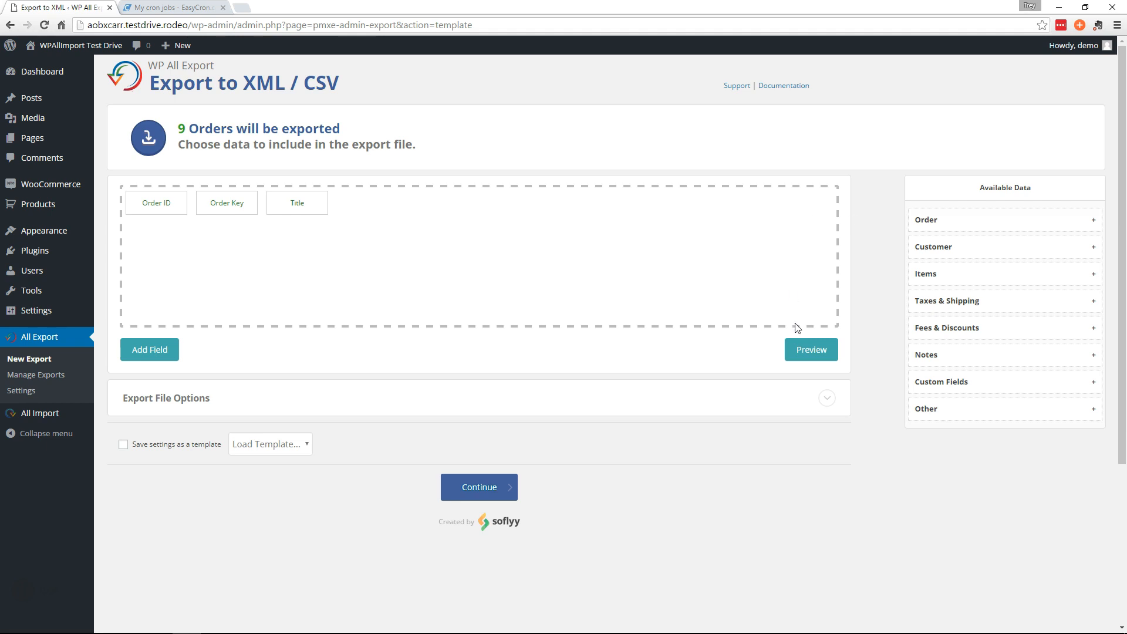
mouse_move(937, 220)
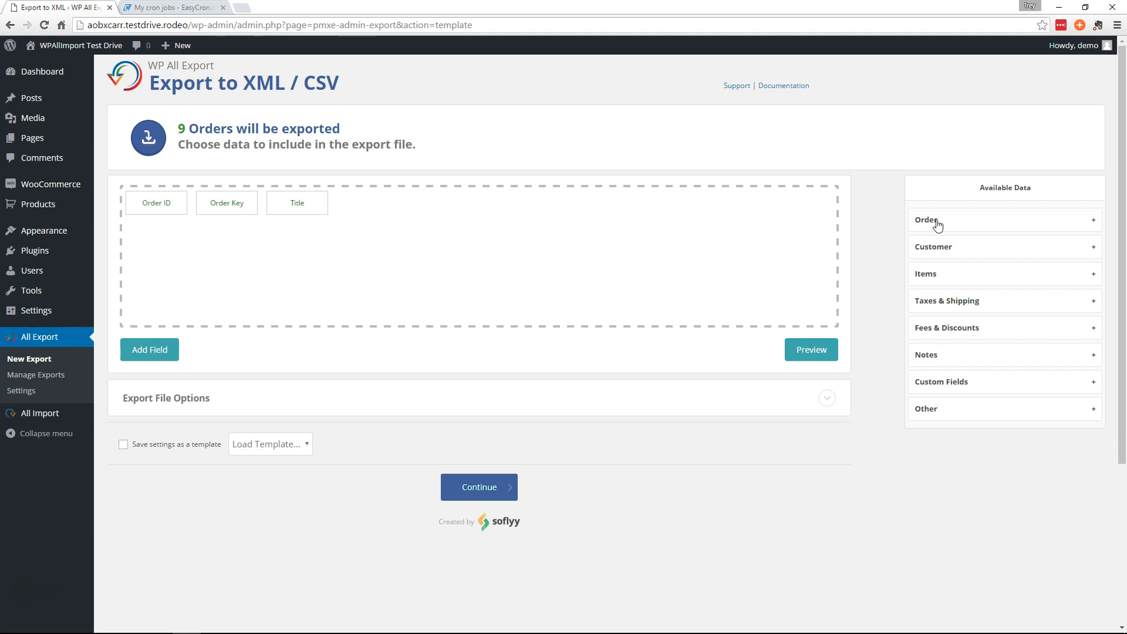
mouse_move(945, 230)
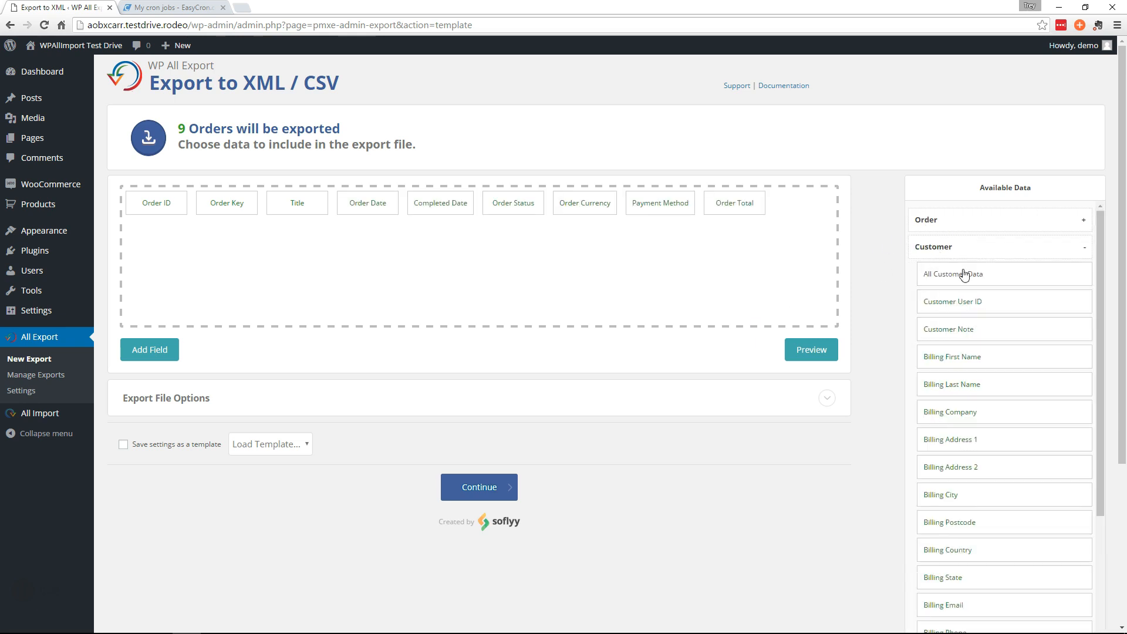
left_click(951, 274)
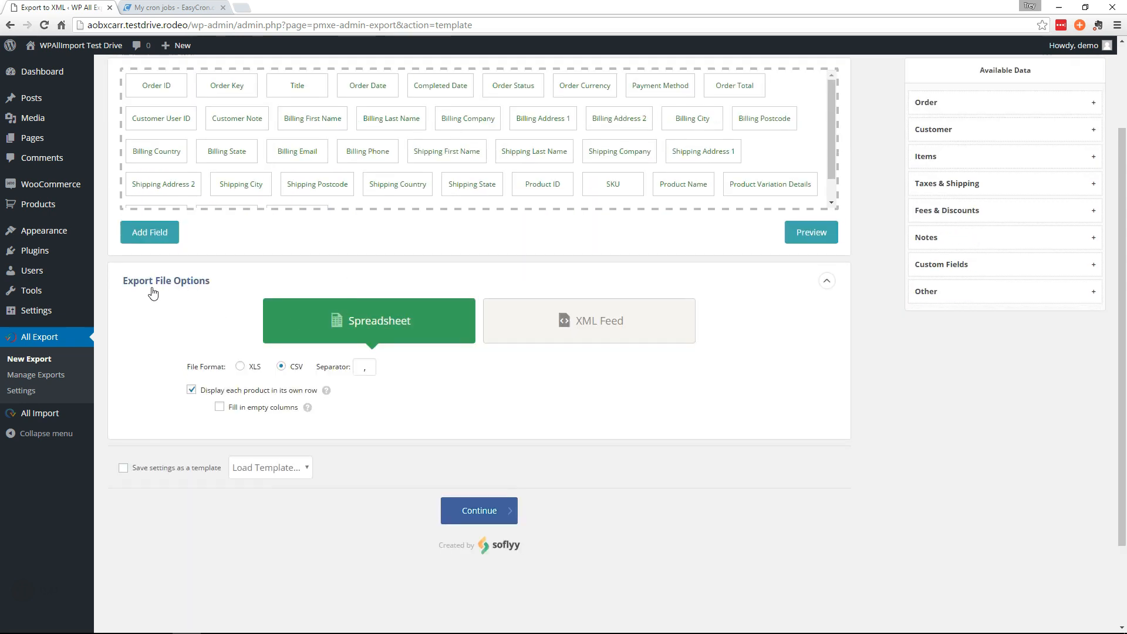
mouse_move(230, 442)
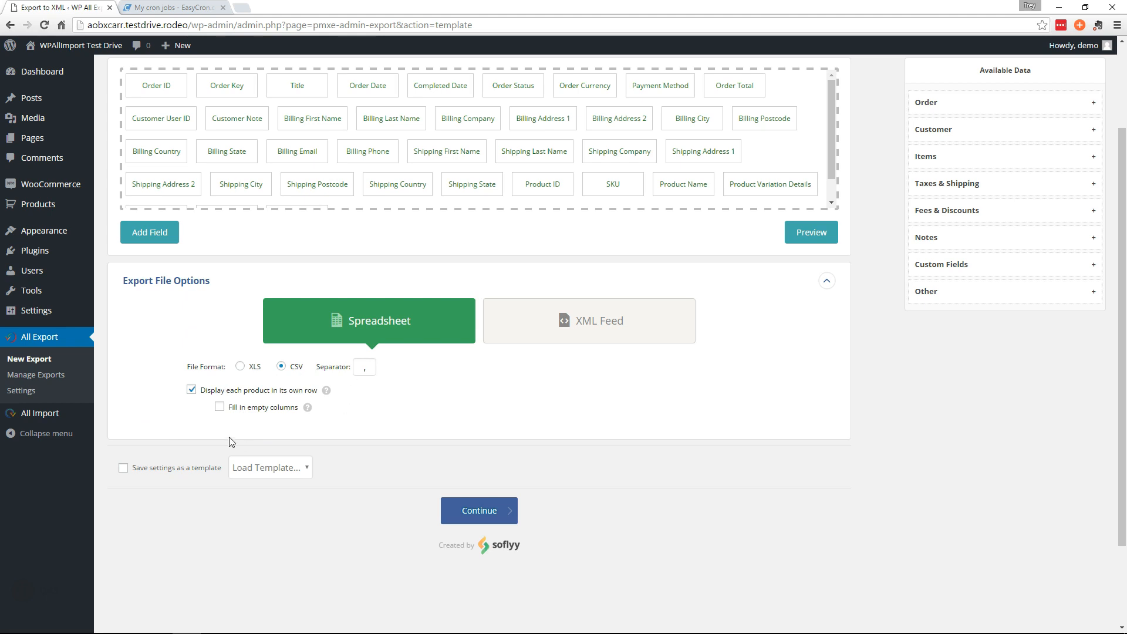
mouse_move(198, 292)
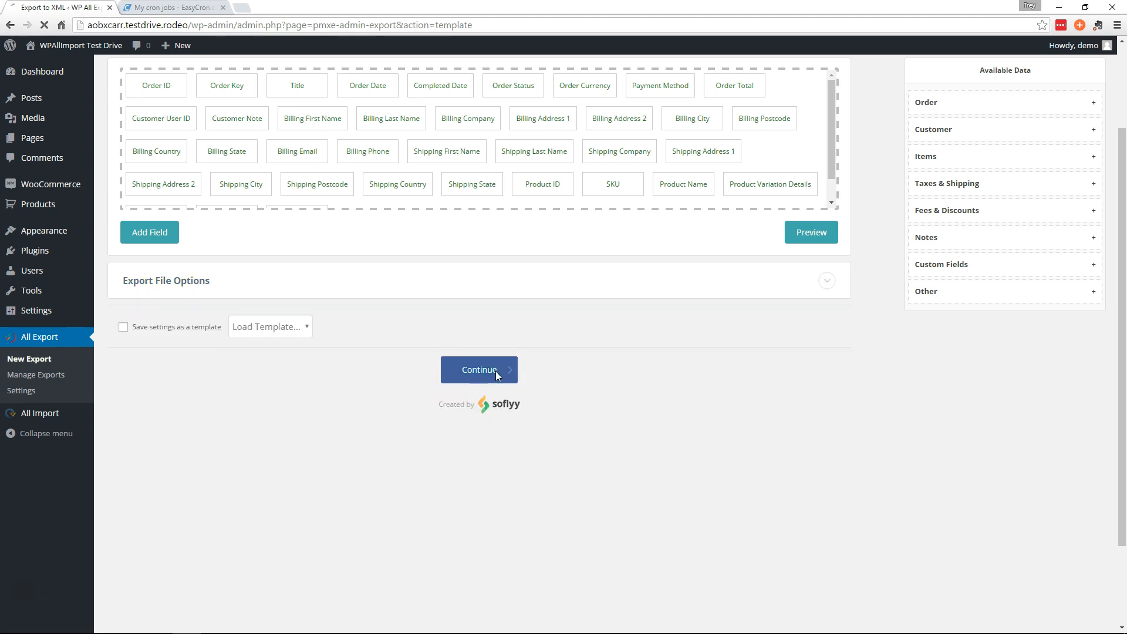
- Continue to advanced settings and enable 'Only export Orders once'
left_click(480, 369)
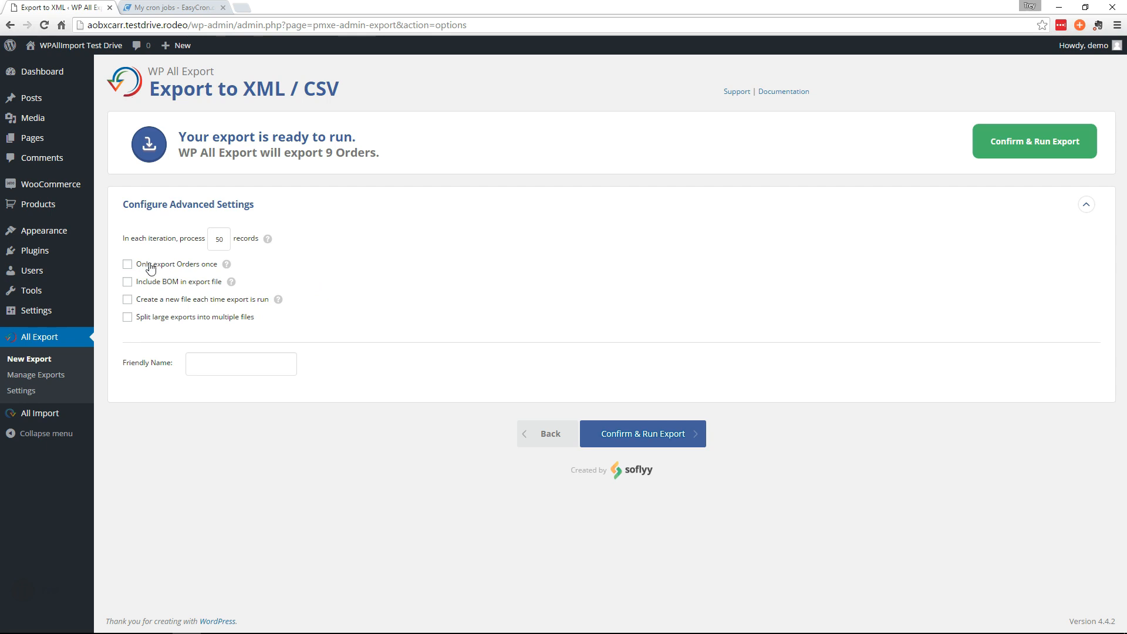
left_click(127, 264)
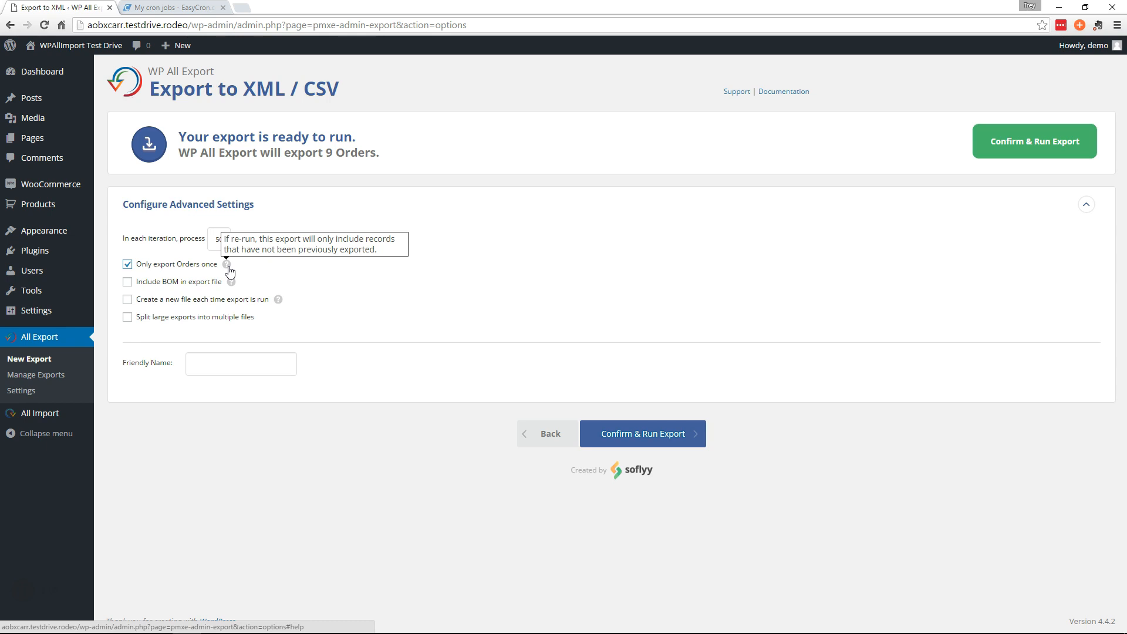
mouse_move(590, 250)
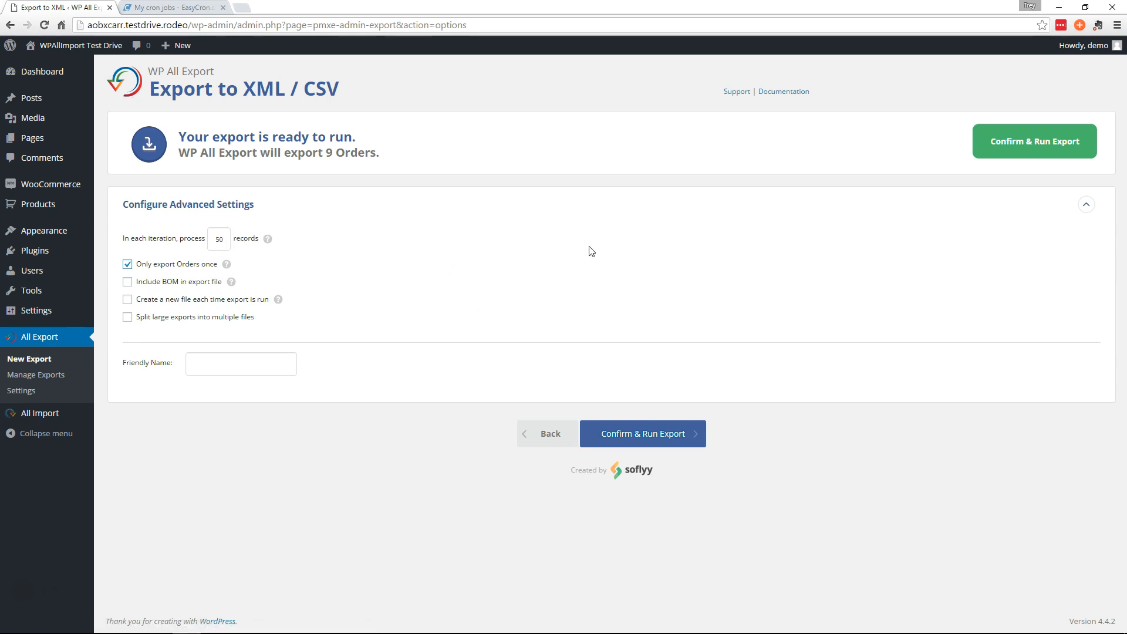
mouse_move(766, 399)
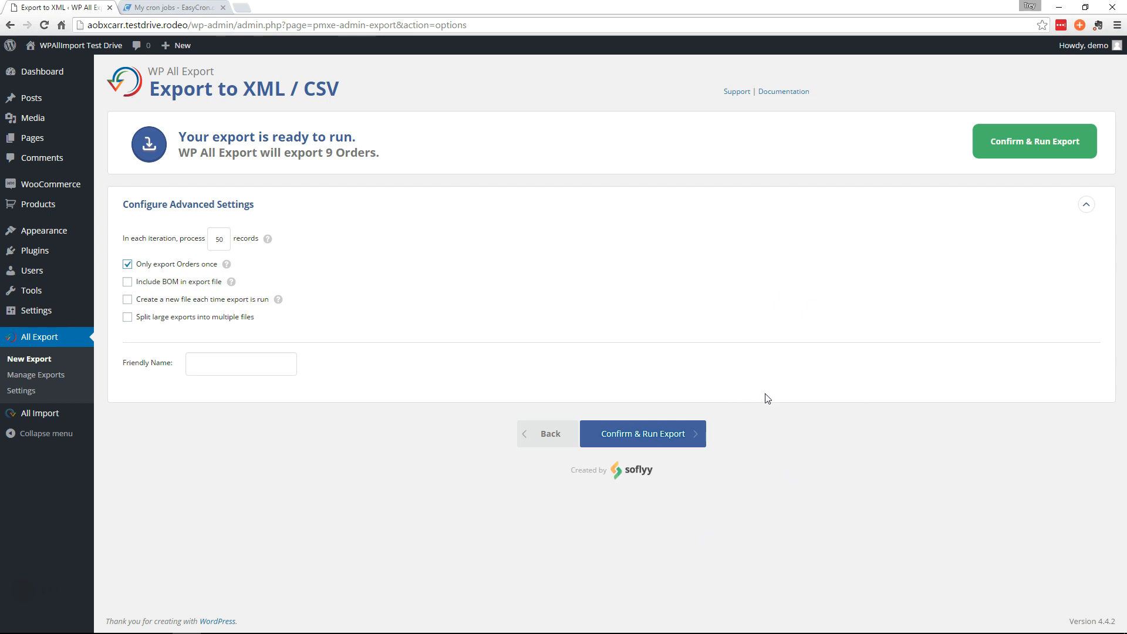
mouse_move(395, 442)
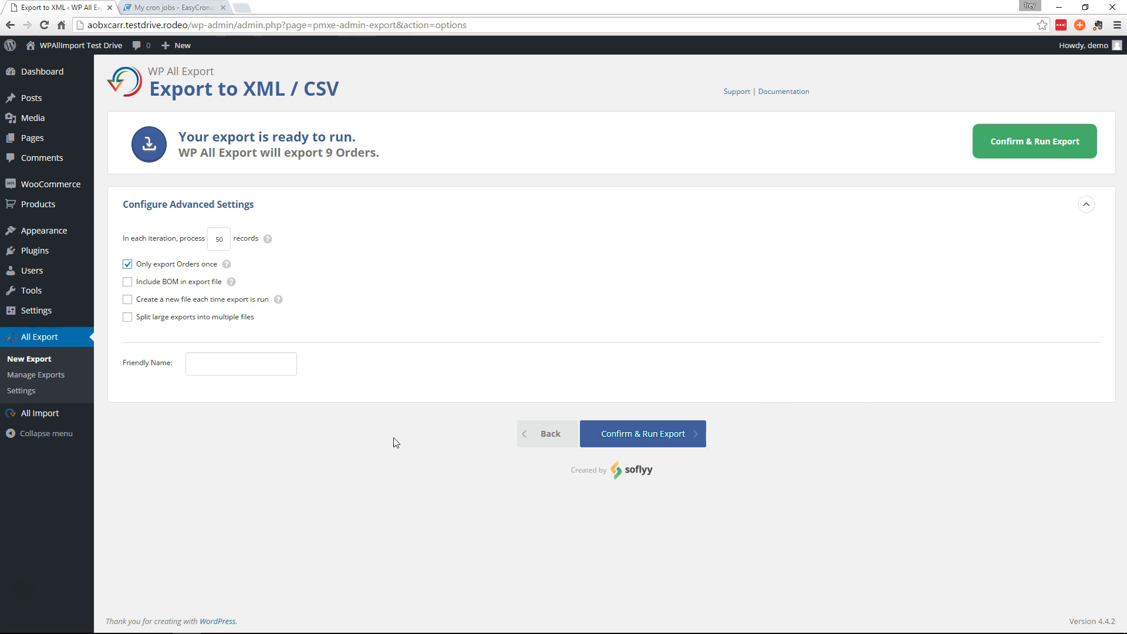
- Give the export the friendly name 'New Orders Export' and confirm and run it
left_click(240, 364)
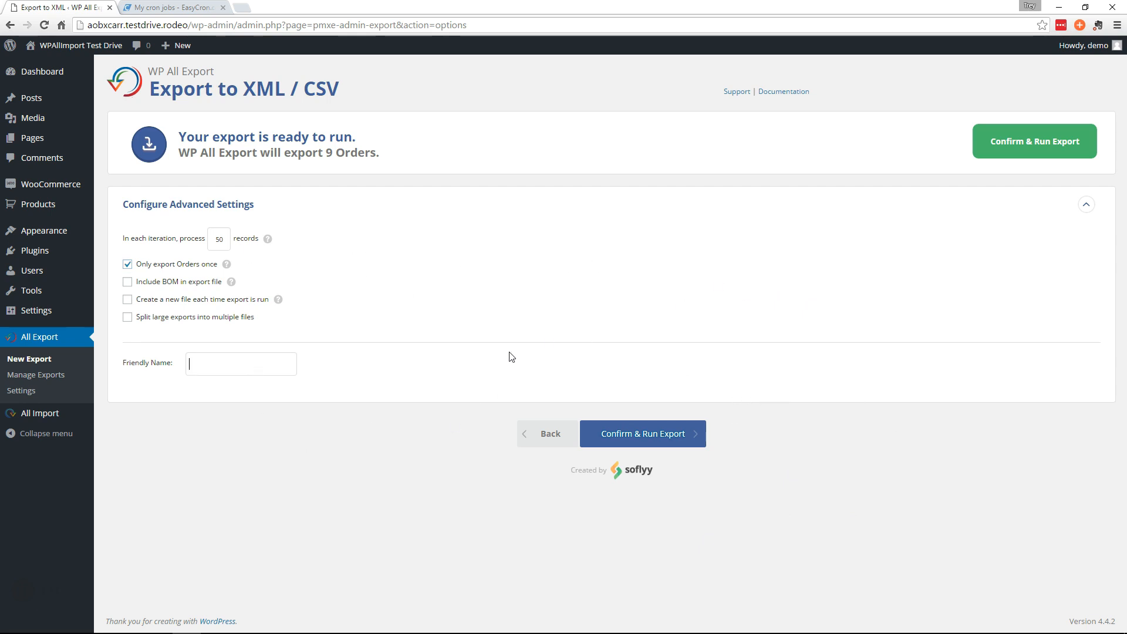
type("Orders Export")
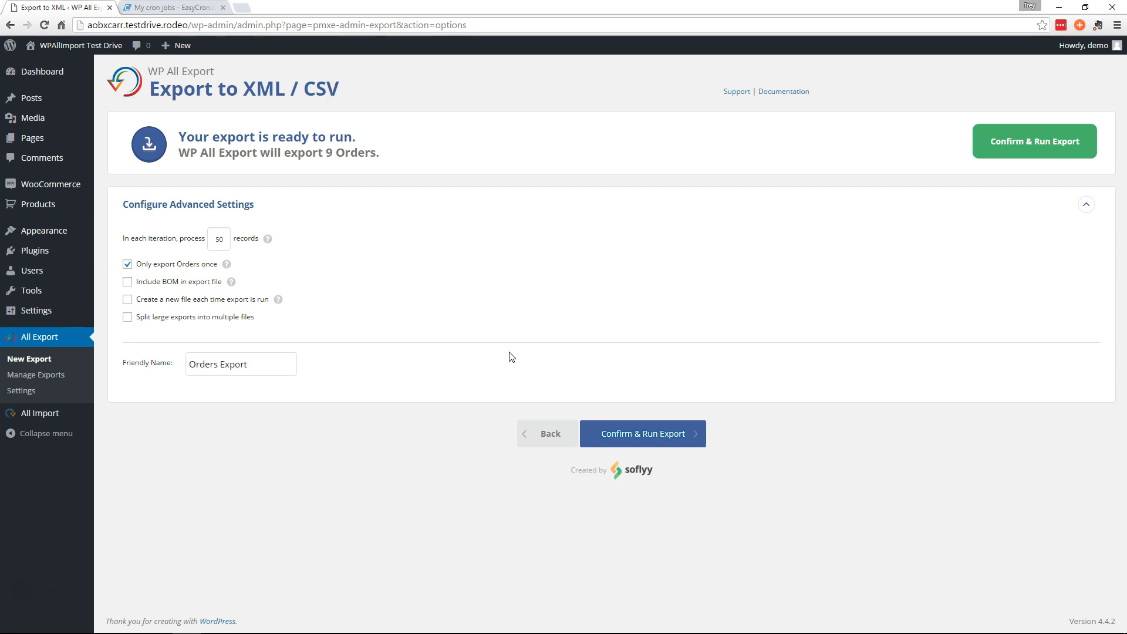
type("New")
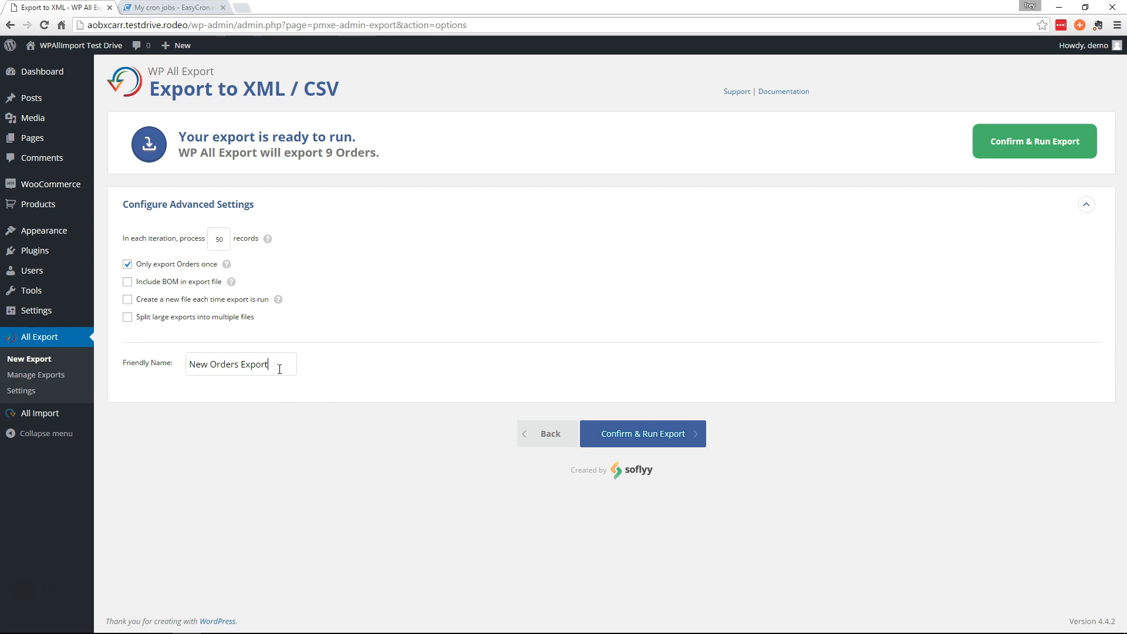
mouse_move(36, 375)
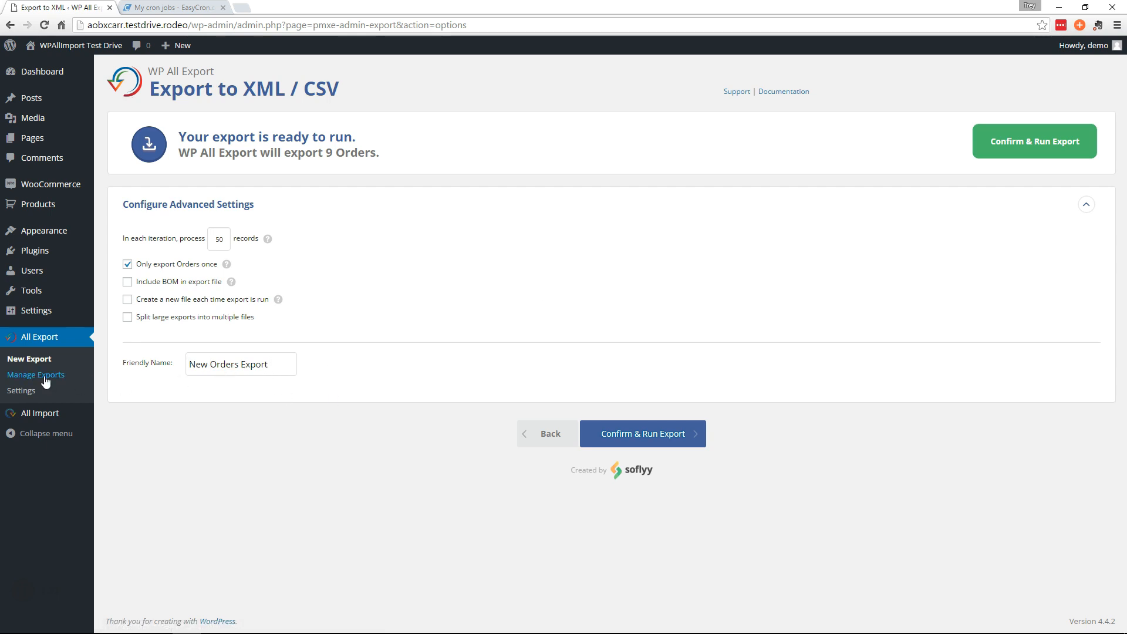
left_click(642, 433)
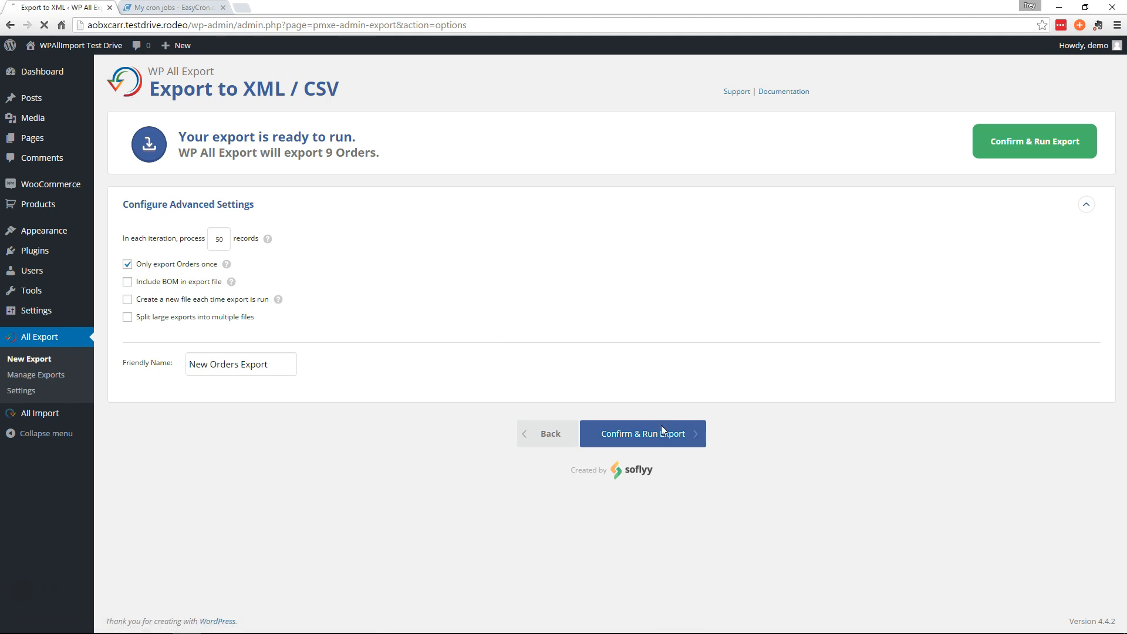
- Download and review the 9-order CSV, then open the Manage Exports list
left_click(642, 433)
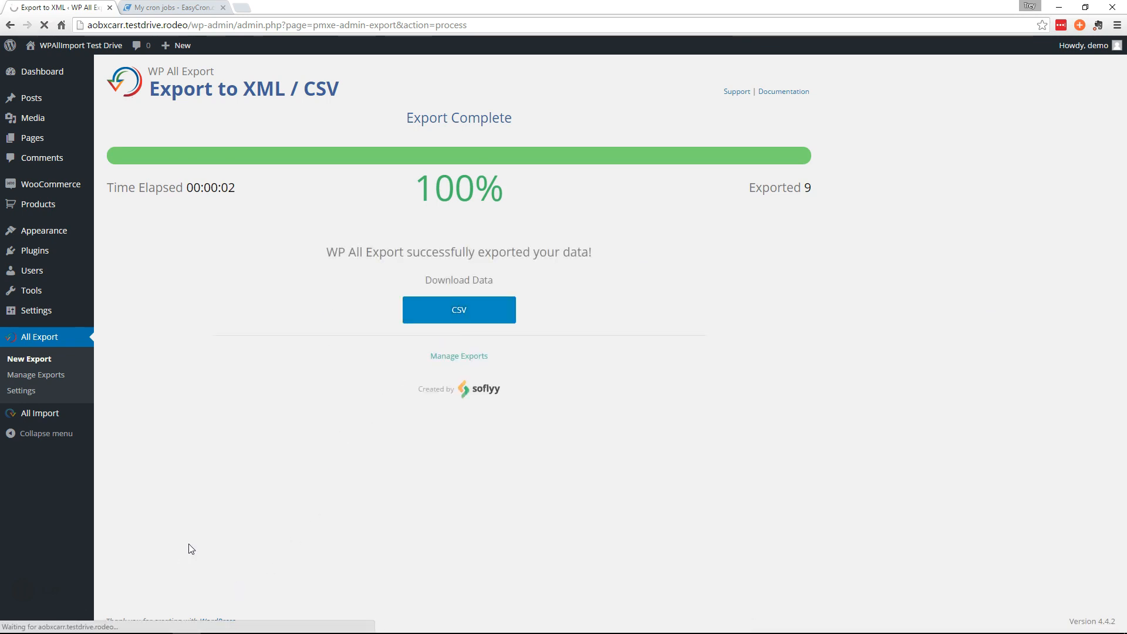
left_click(458, 310)
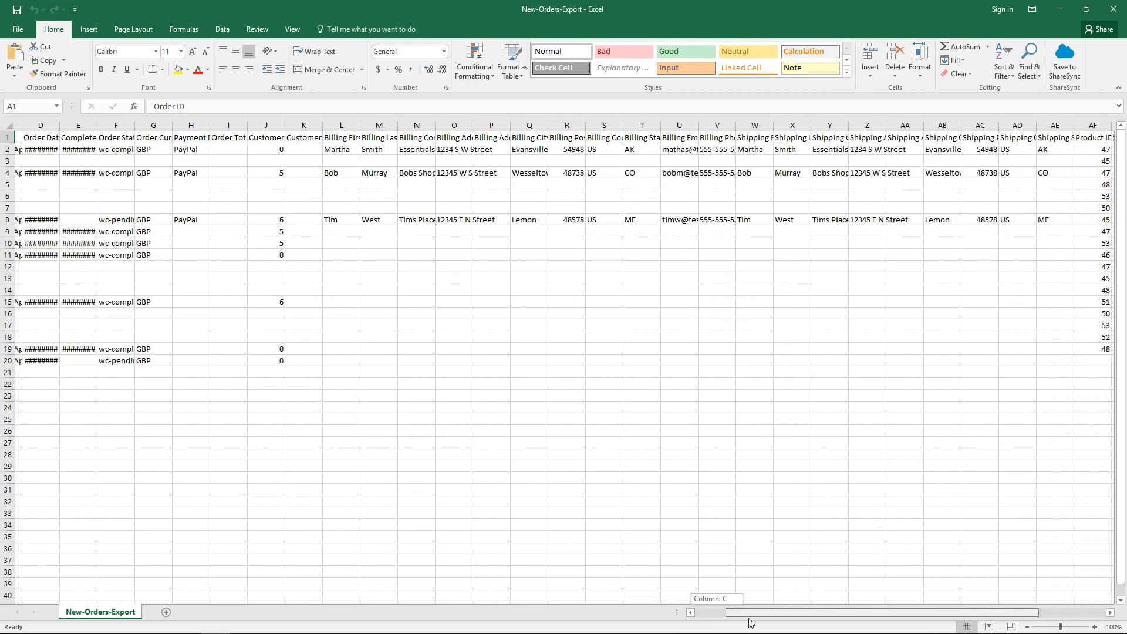
scroll("right", 3)
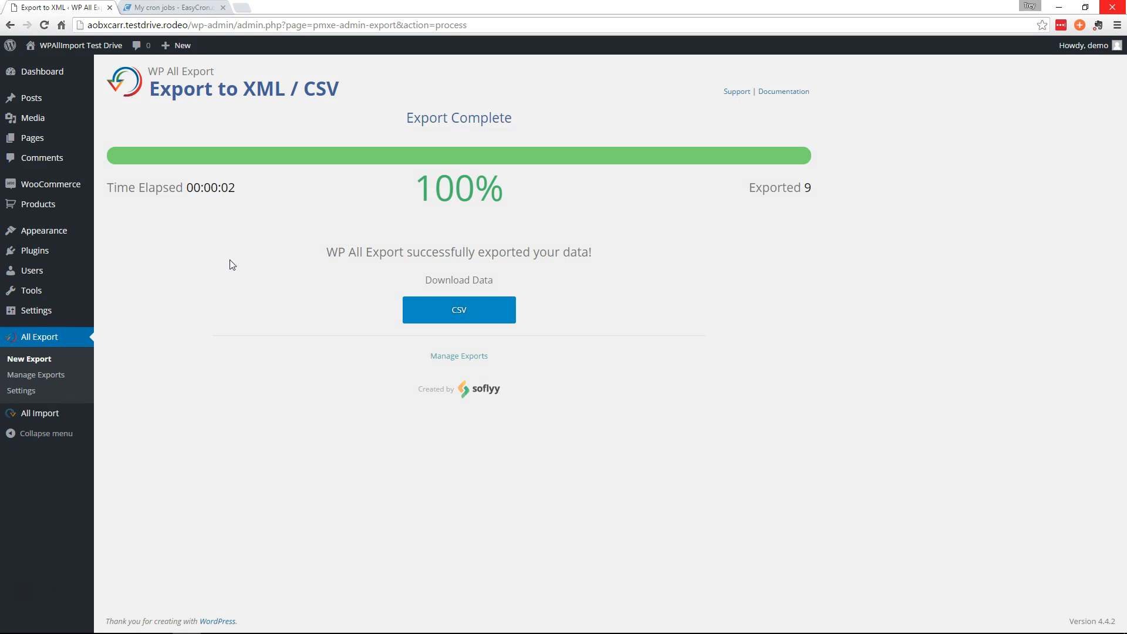
mouse_move(459, 356)
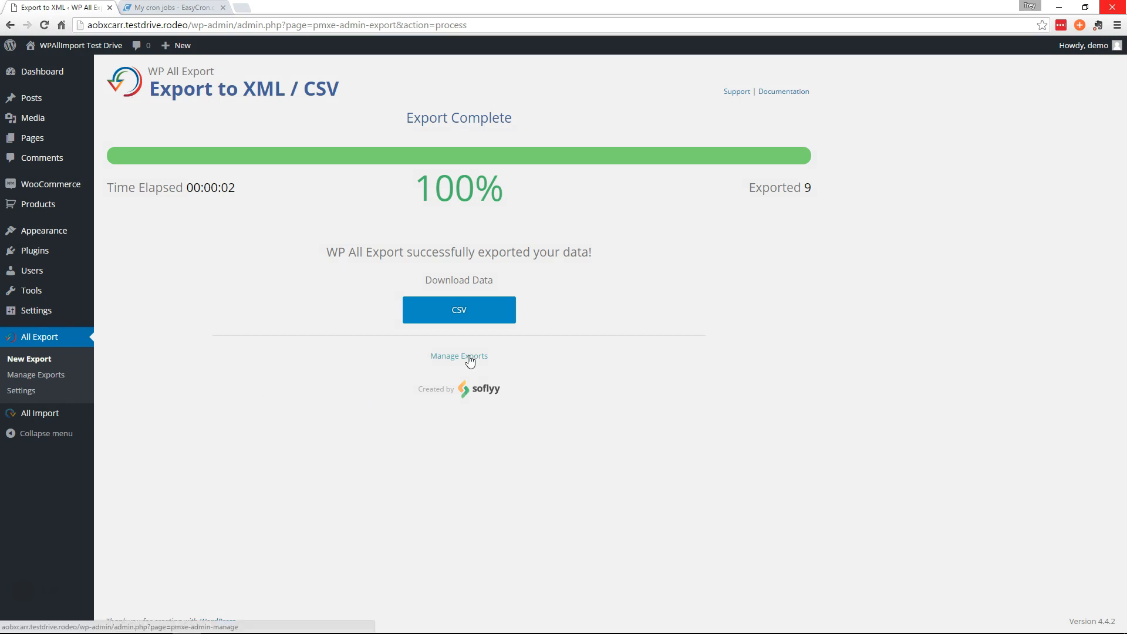
left_click(459, 356)
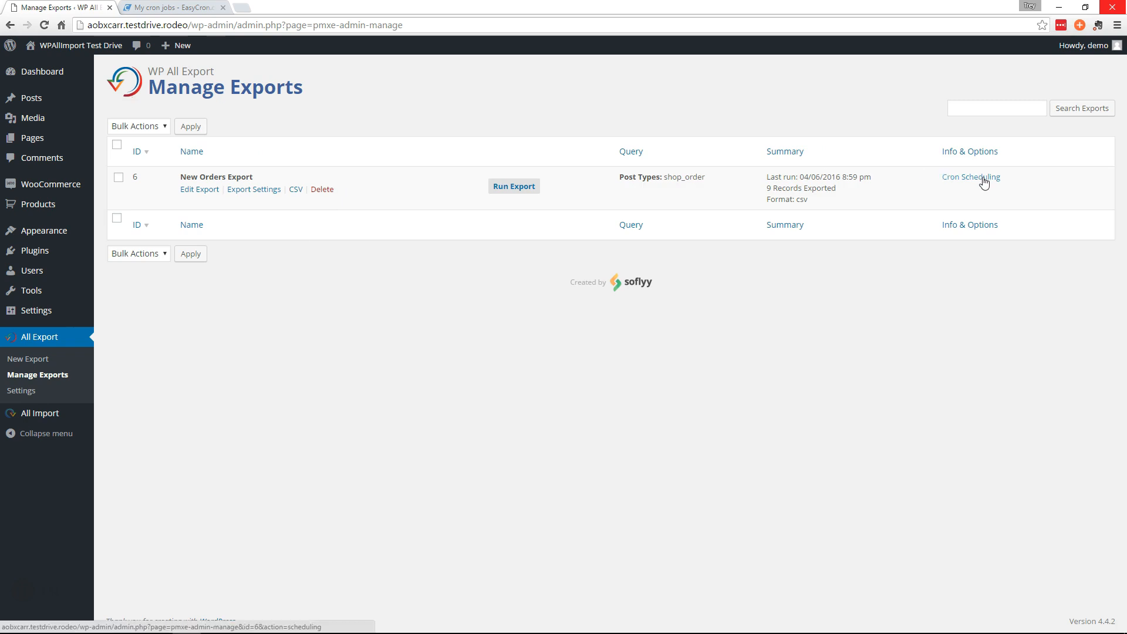
- View New Orders Export's cron scheduling URLs, select the trigger URL, and go to EasyCron's job list
left_click(971, 176)
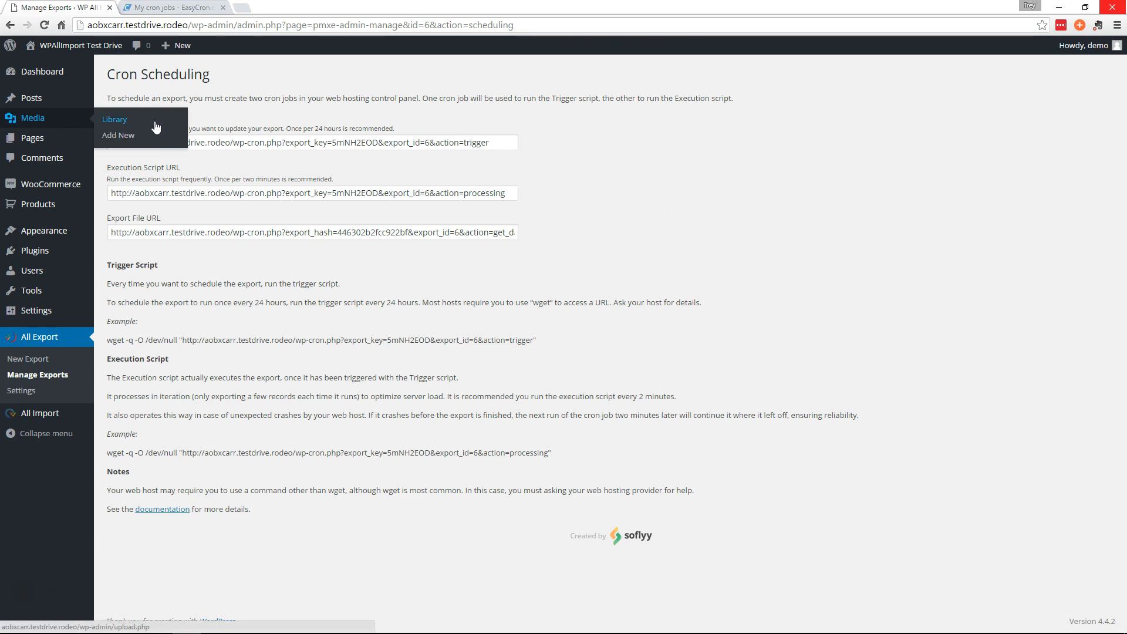
mouse_move(454, 182)
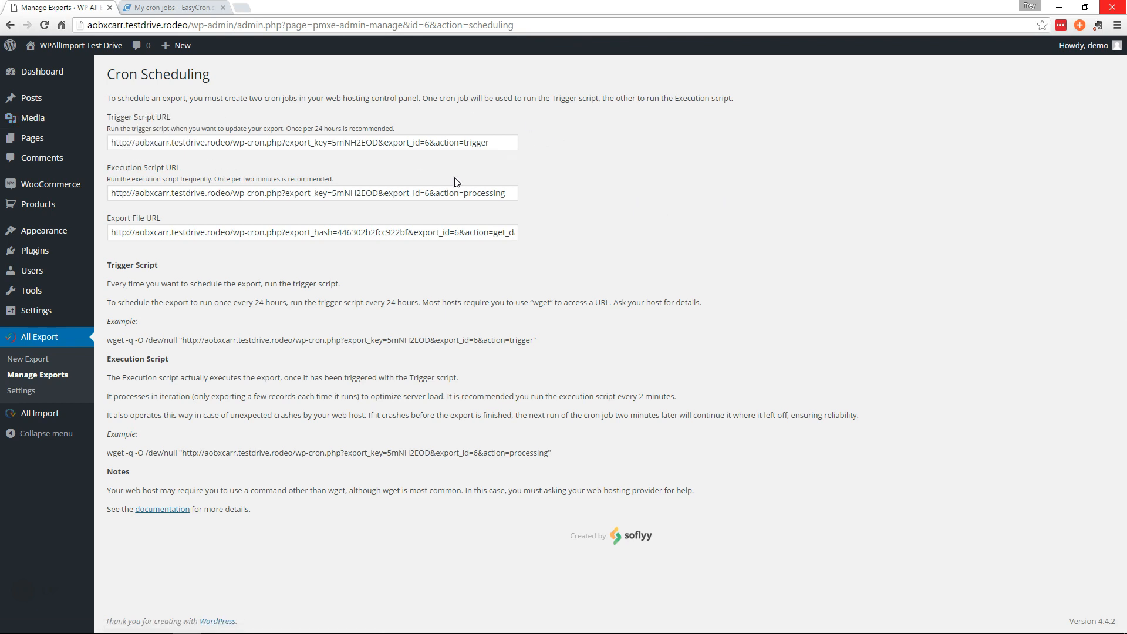
mouse_move(608, 195)
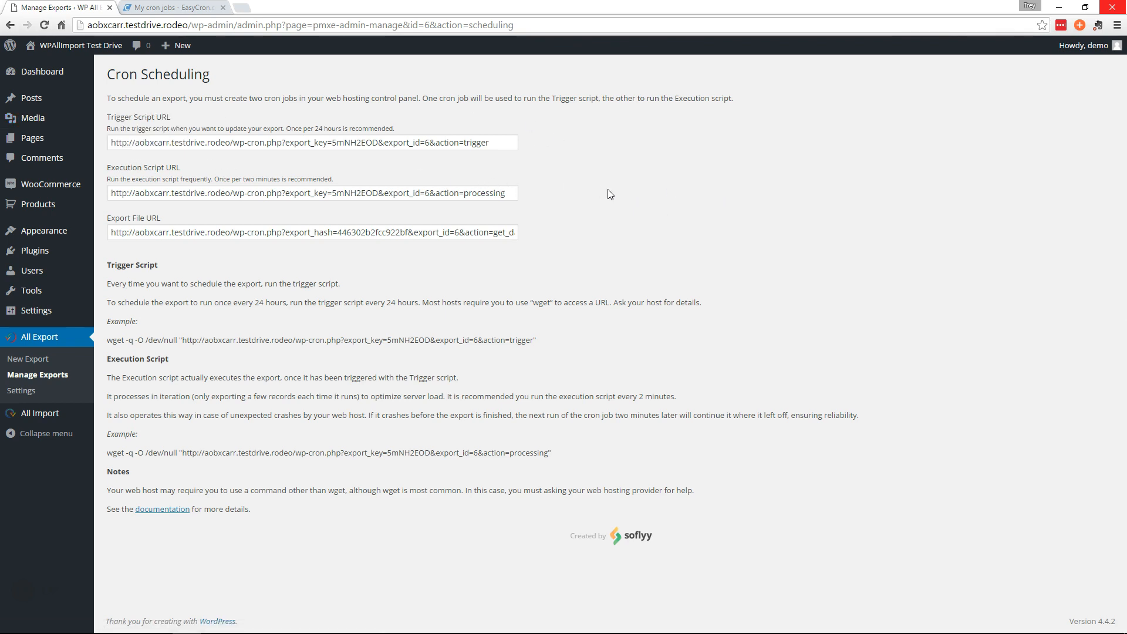
mouse_move(101, 154)
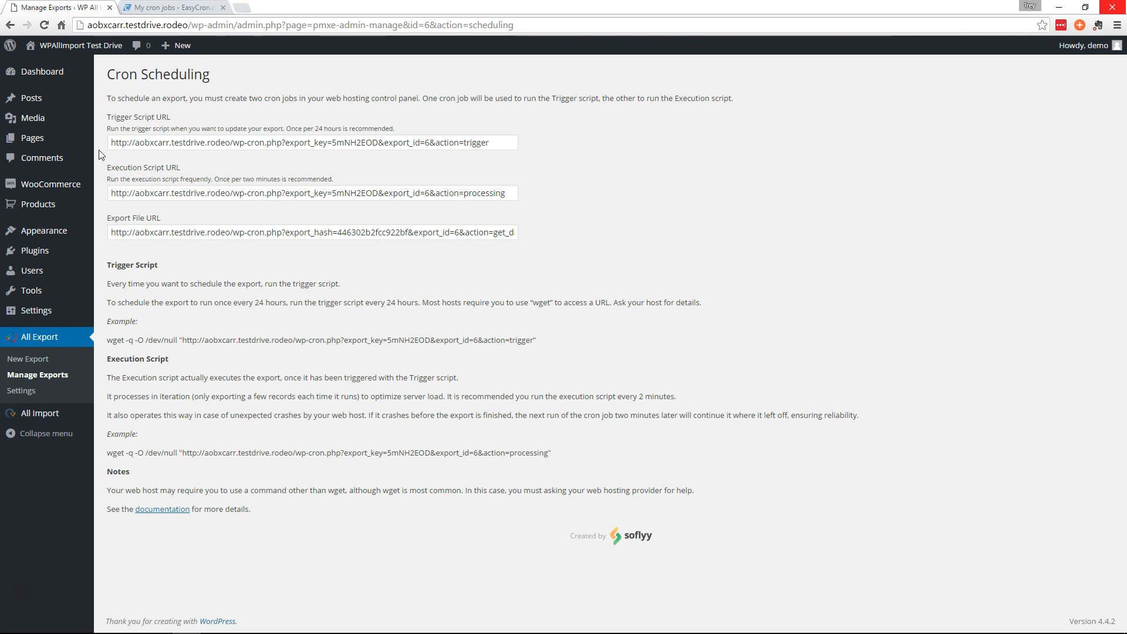
left_click(311, 142)
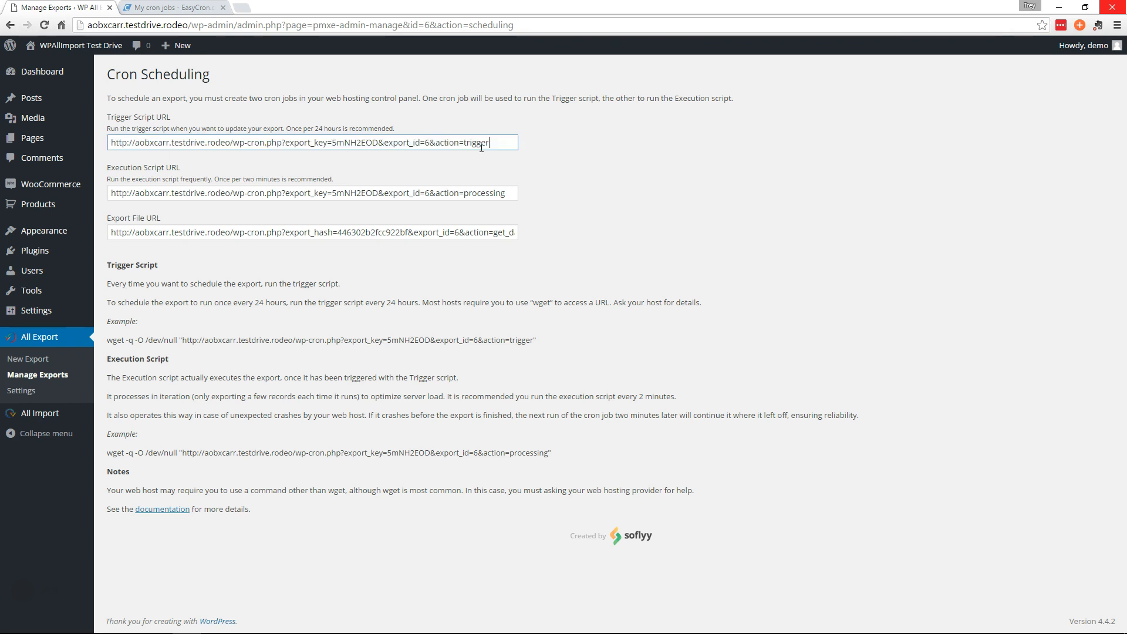
mouse_move(675, 190)
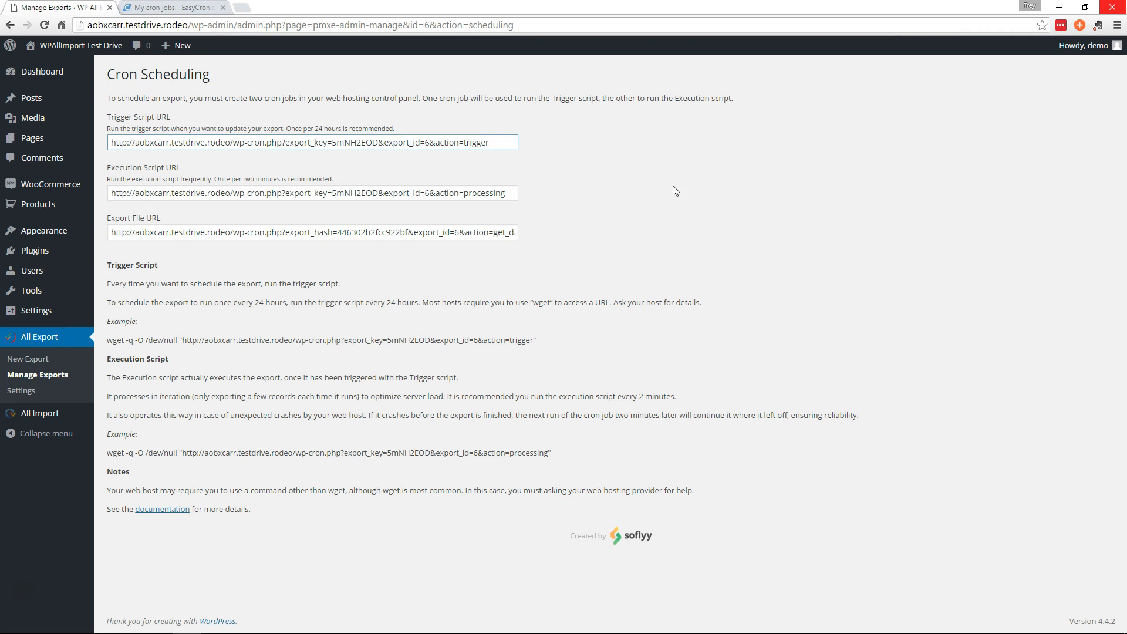
mouse_move(593, 259)
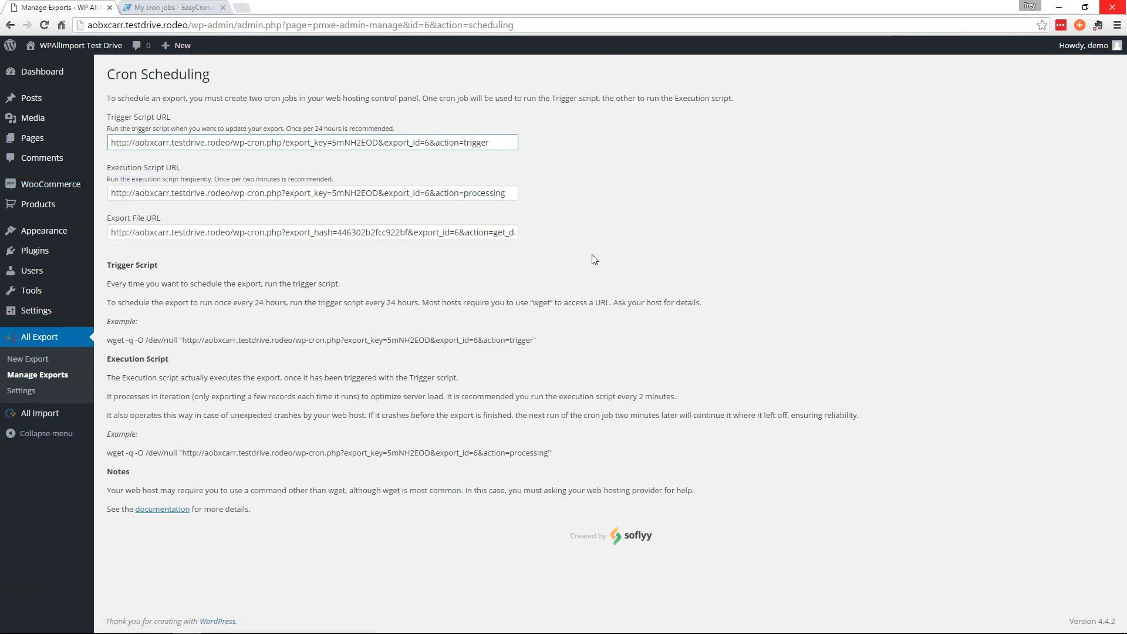
mouse_move(617, 239)
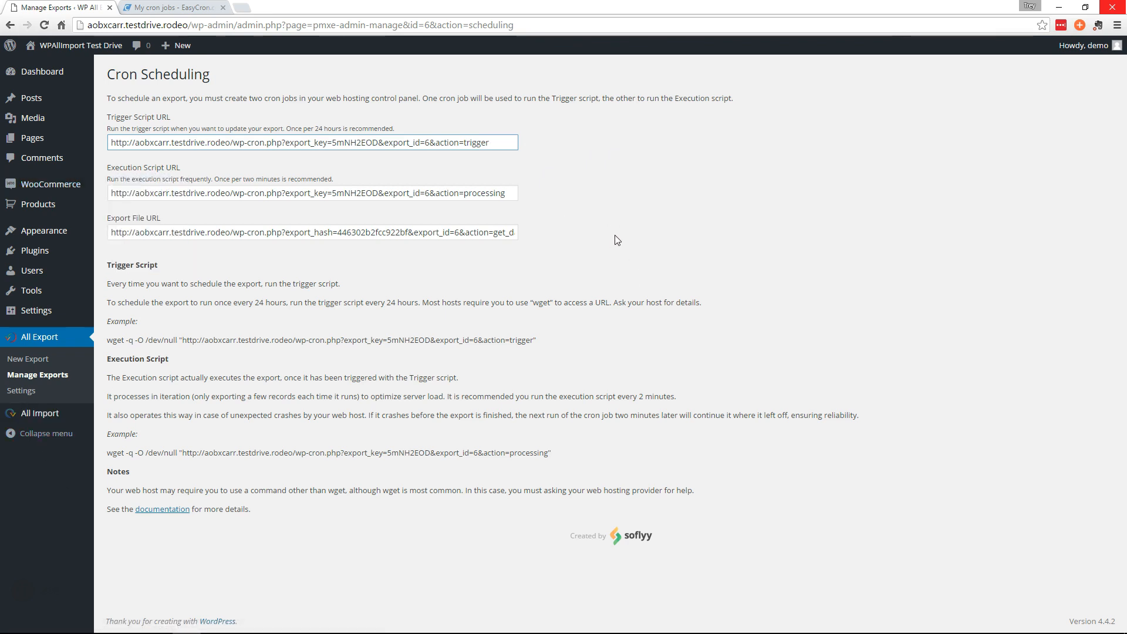
mouse_move(627, 198)
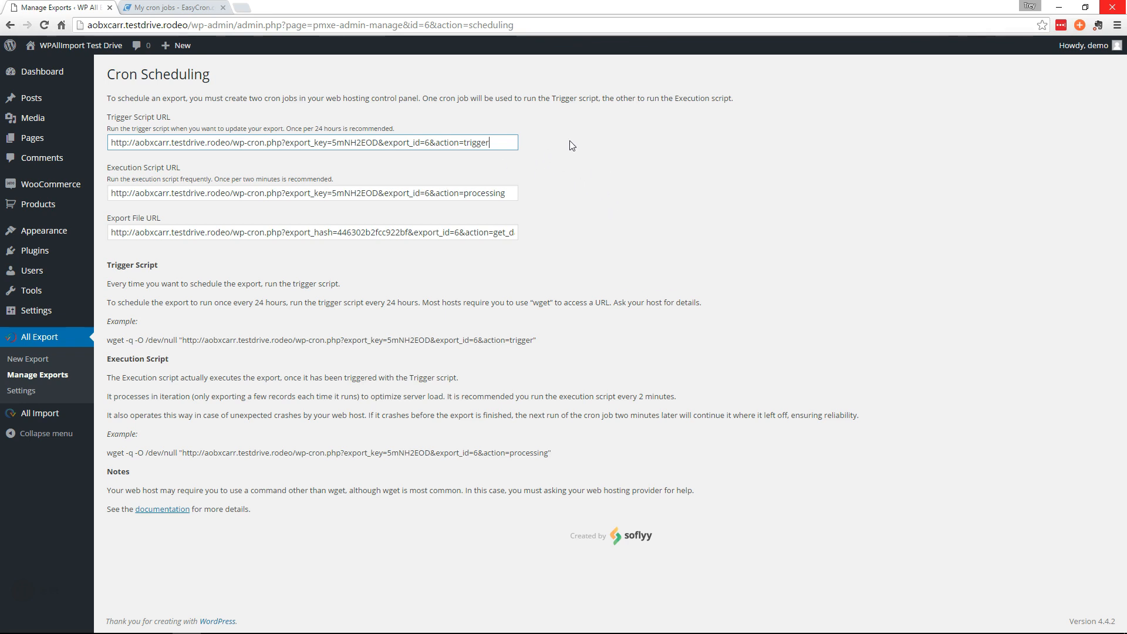
mouse_move(580, 160)
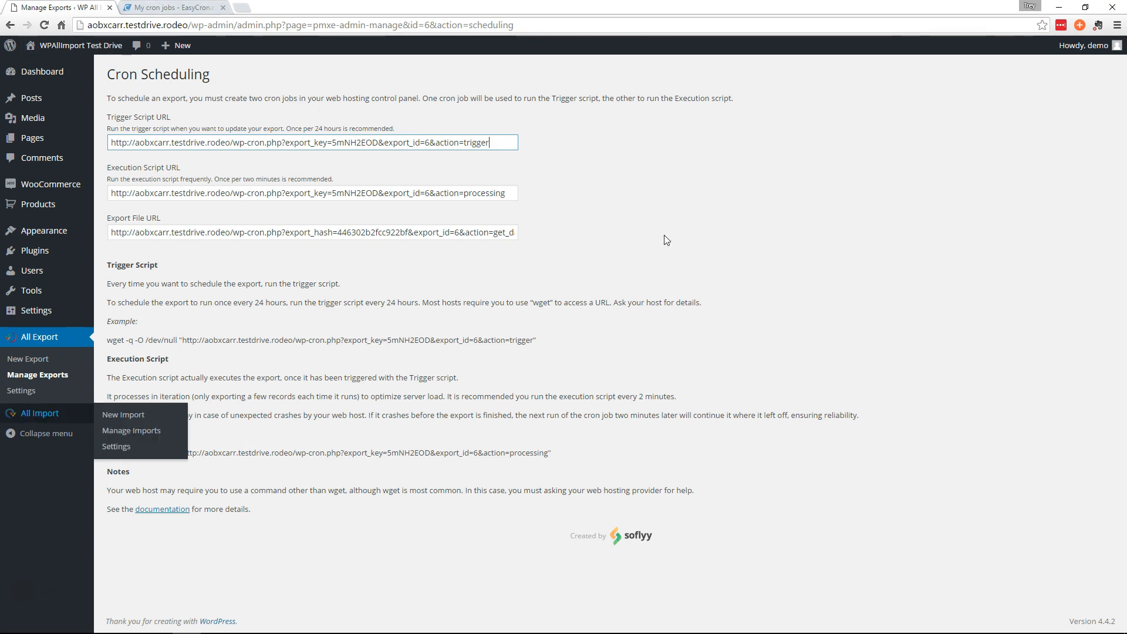
left_click(172, 8)
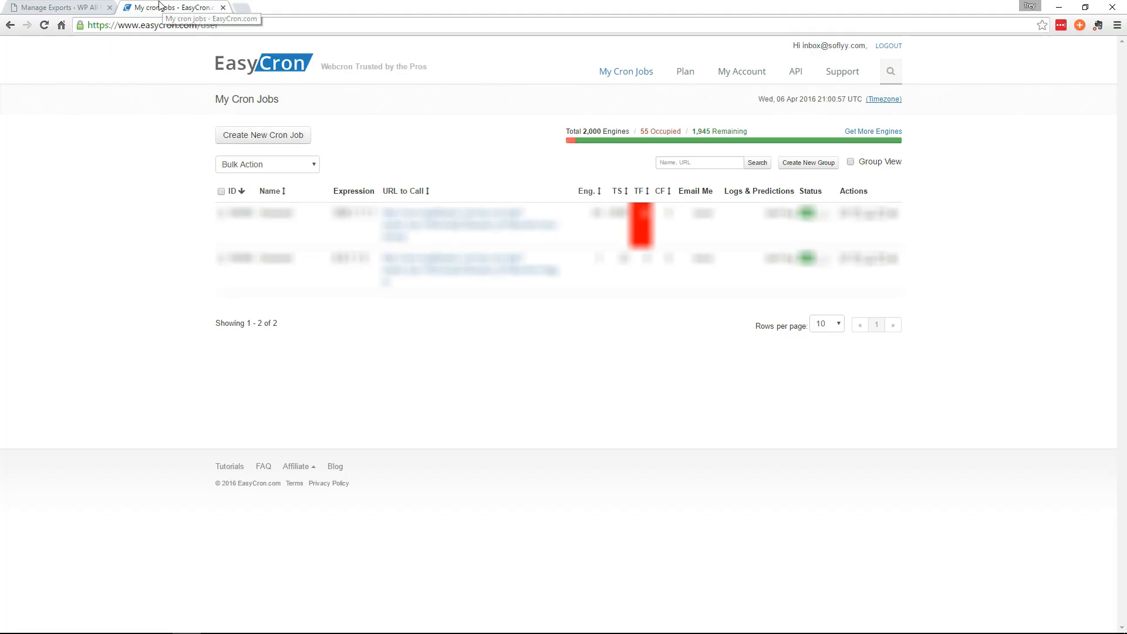
mouse_move(267, 138)
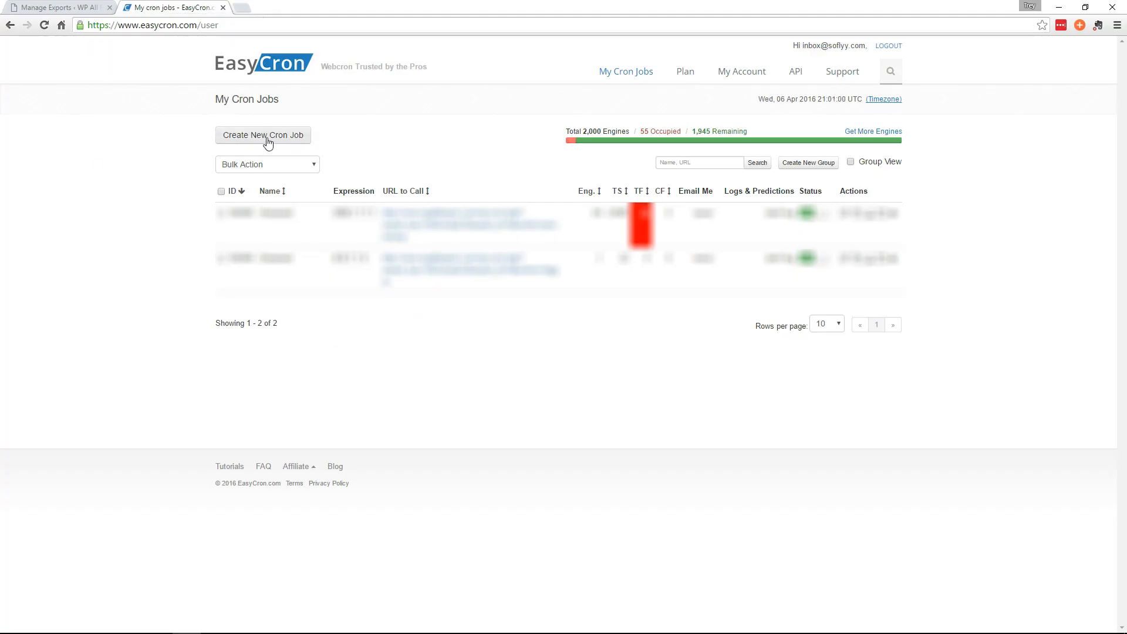
- Create a daily EasyCron job 'New Orders Trigger' calling the export's trigger script URL
left_click(263, 135)
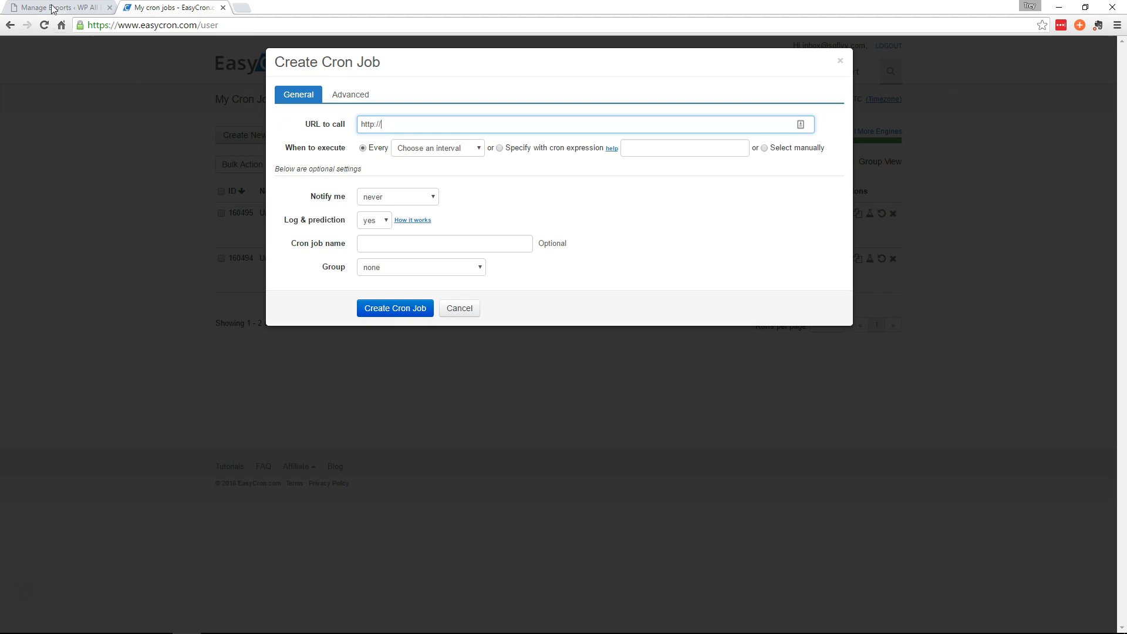
left_click(54, 7)
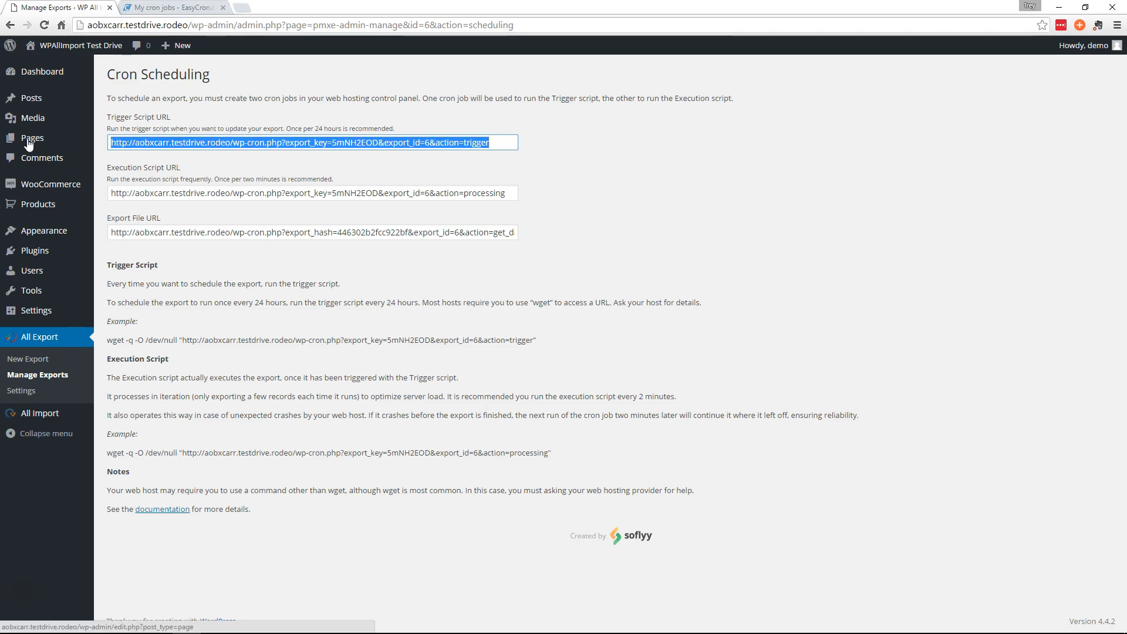
left_click(170, 7)
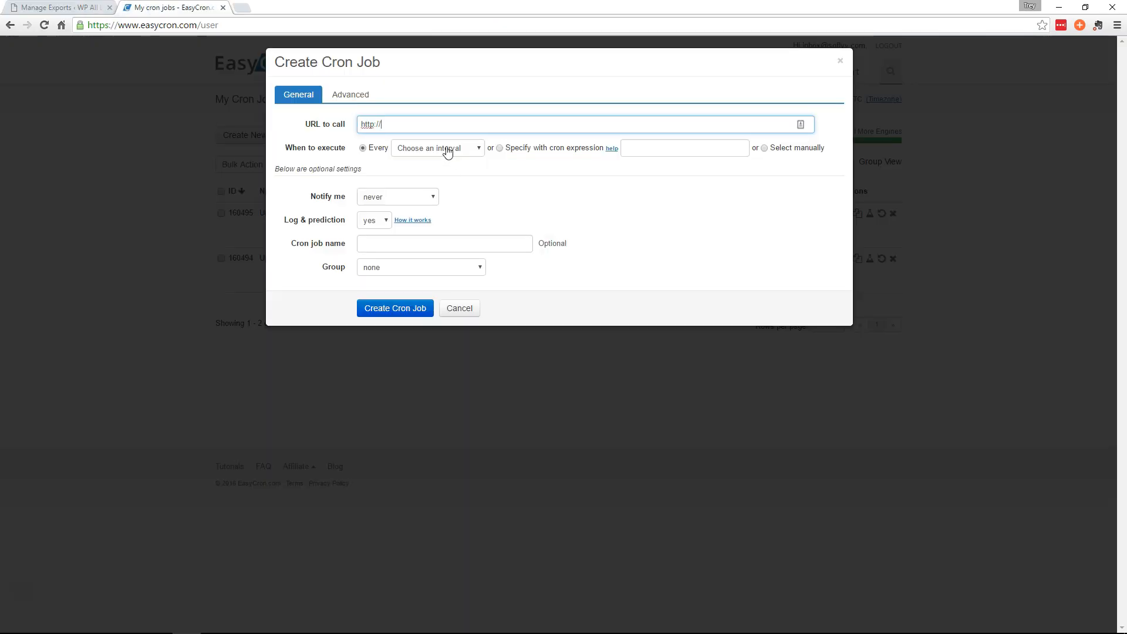
type("http://aobxcarr.testdrive.rodeo/wp-cron.php?export_key=5mNH2EOD&export_id=6&action=trigger")
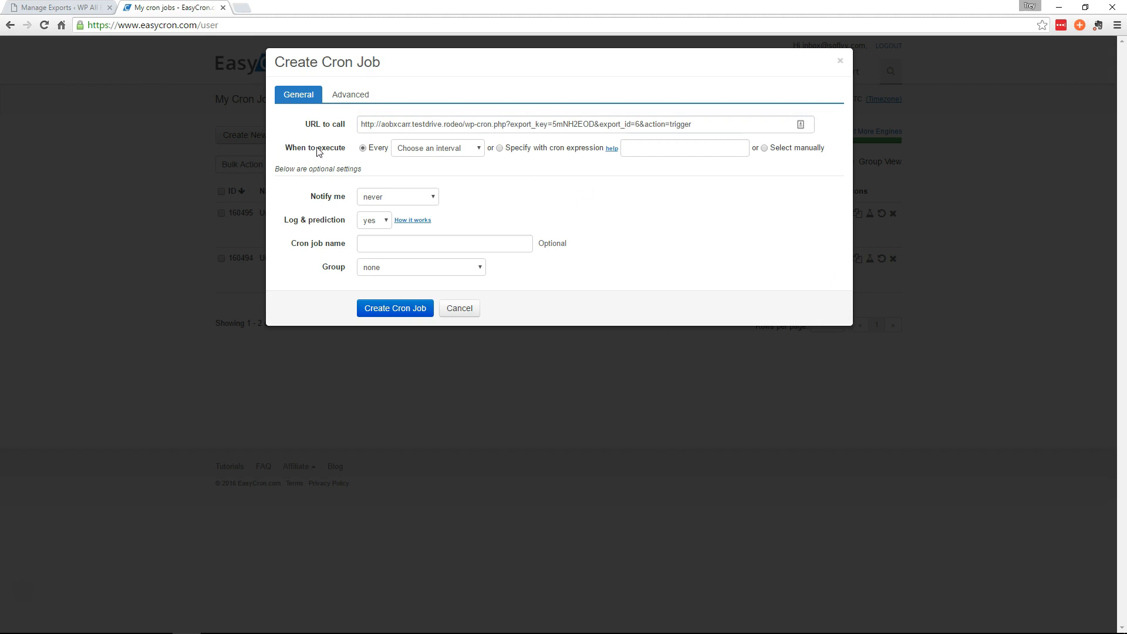
left_click(437, 148)
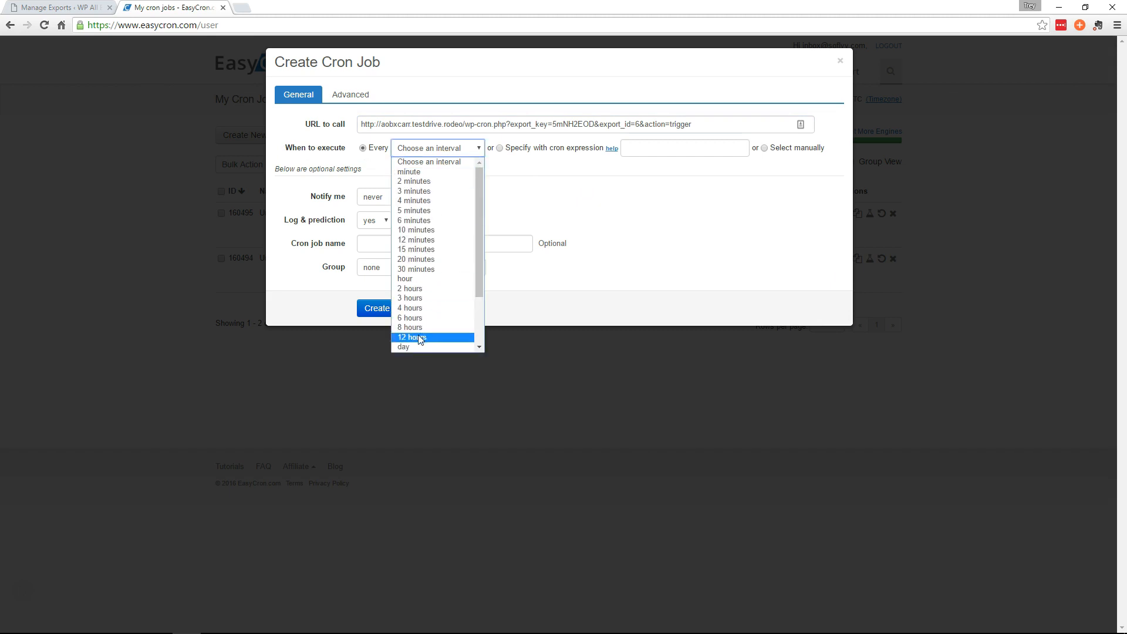
left_click(403, 347)
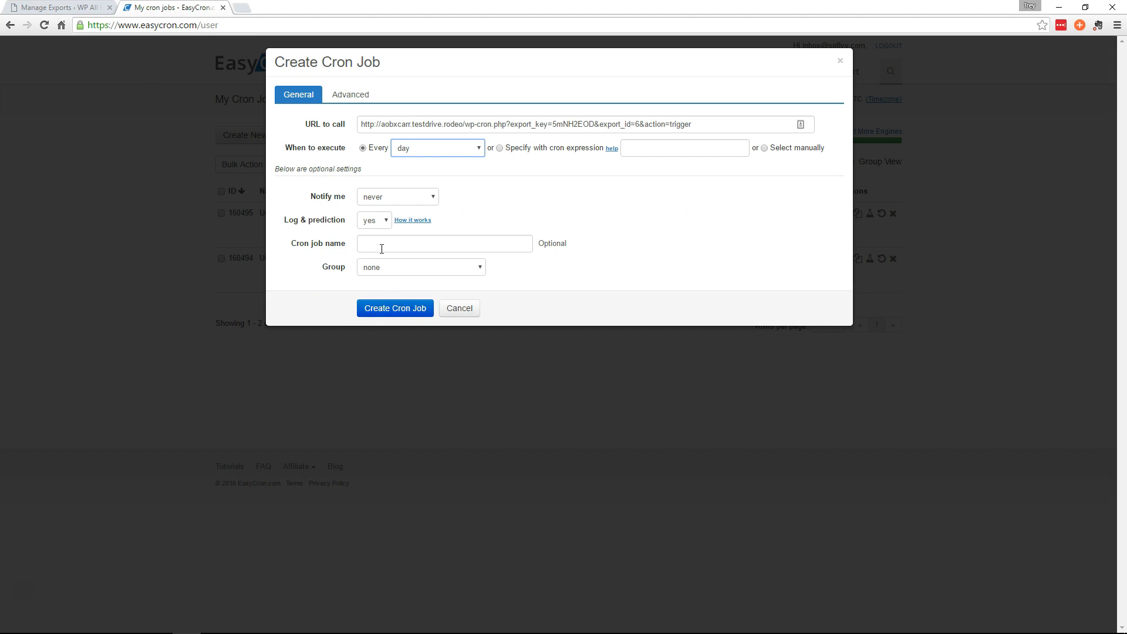
type("New Orders Trigger")
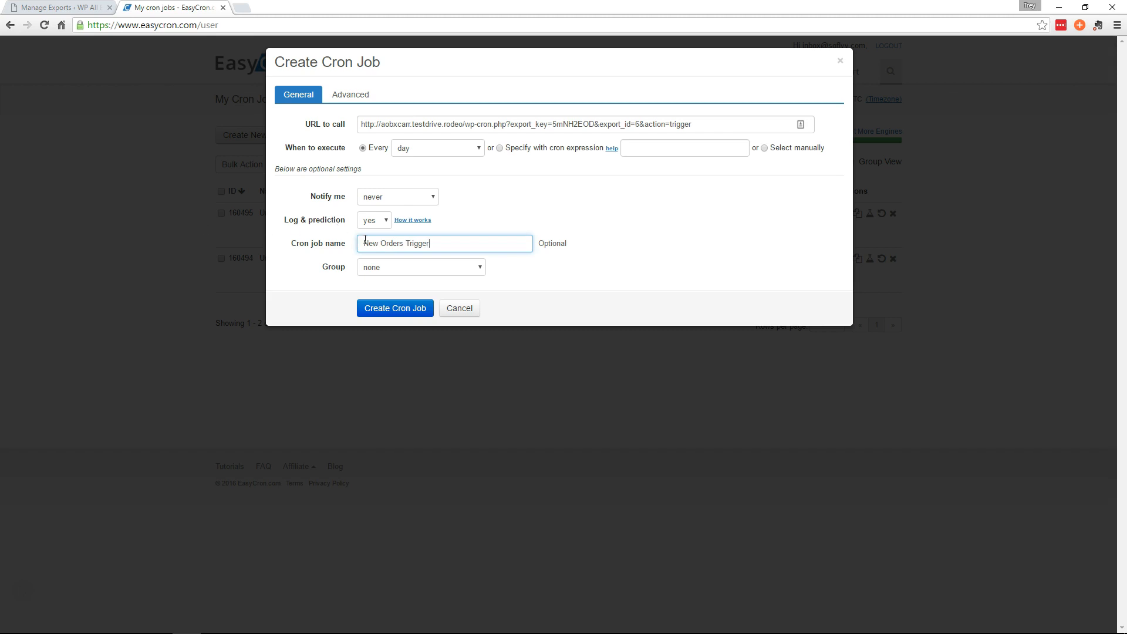
mouse_move(395, 308)
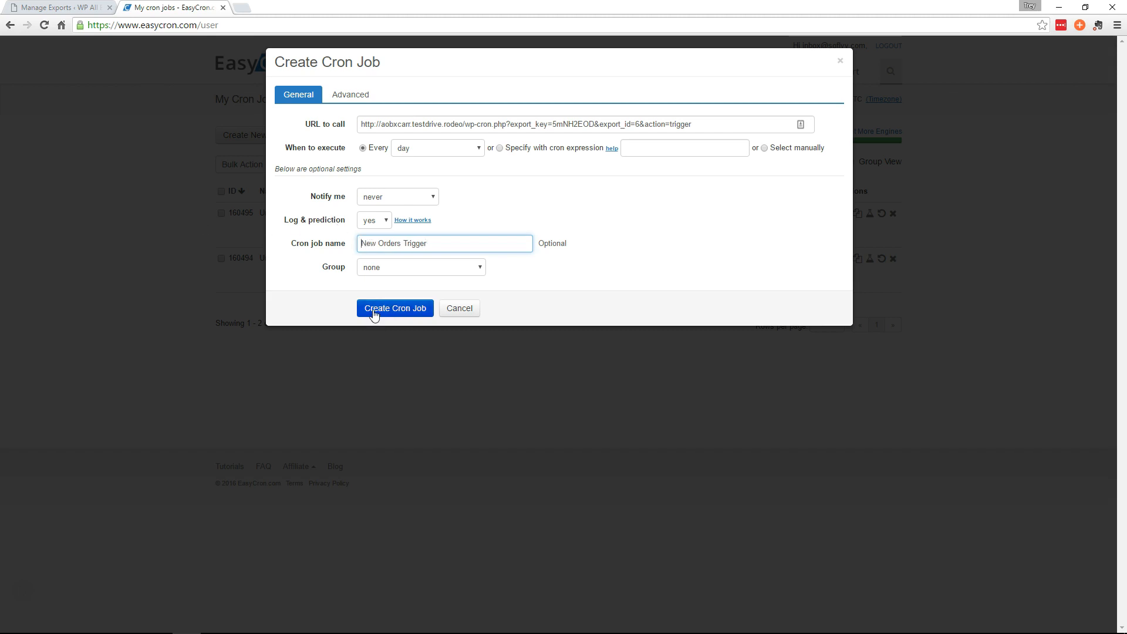
left_click(394, 308)
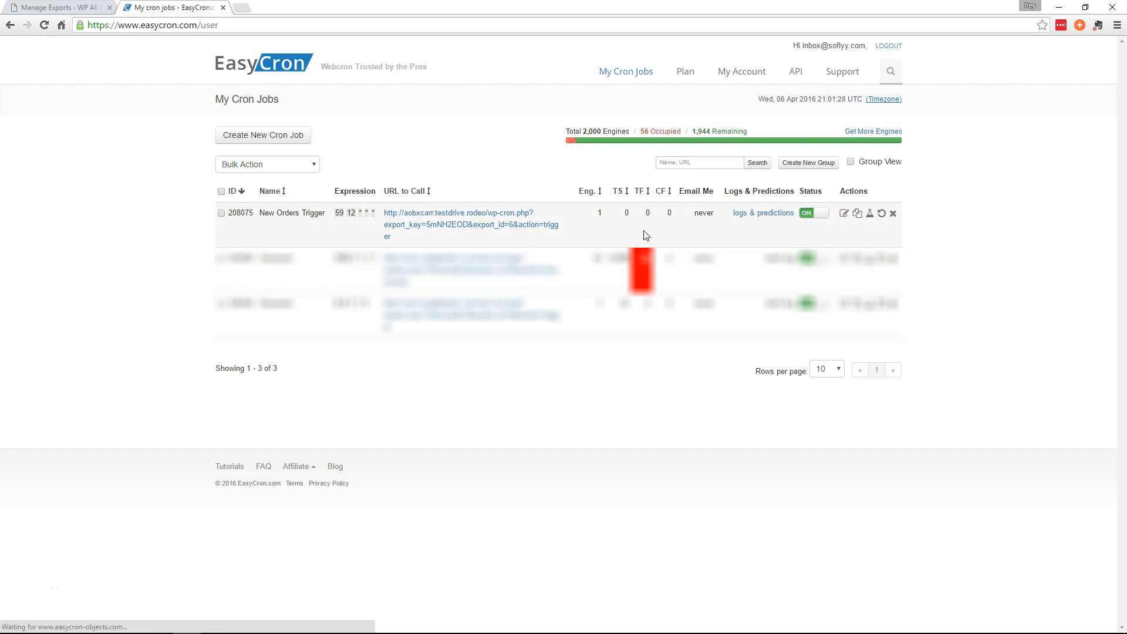
mouse_move(292, 135)
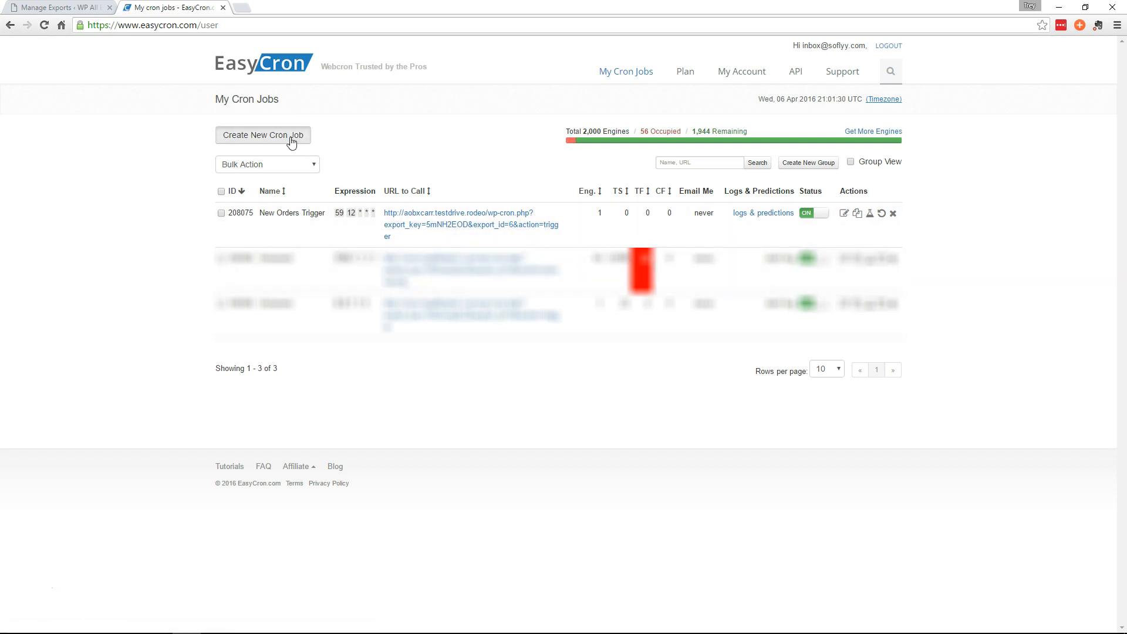
- Create EasyCron job 'New Orders Processing' calling the execution script URL every 2 minutes
left_click(54, 7)
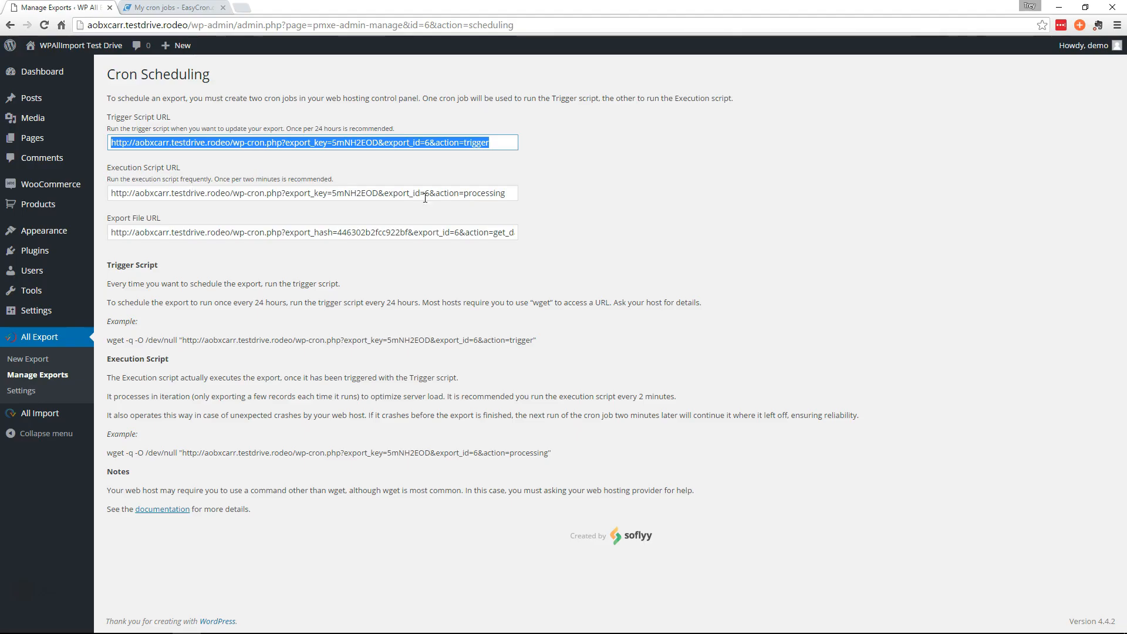
triple_click(311, 192)
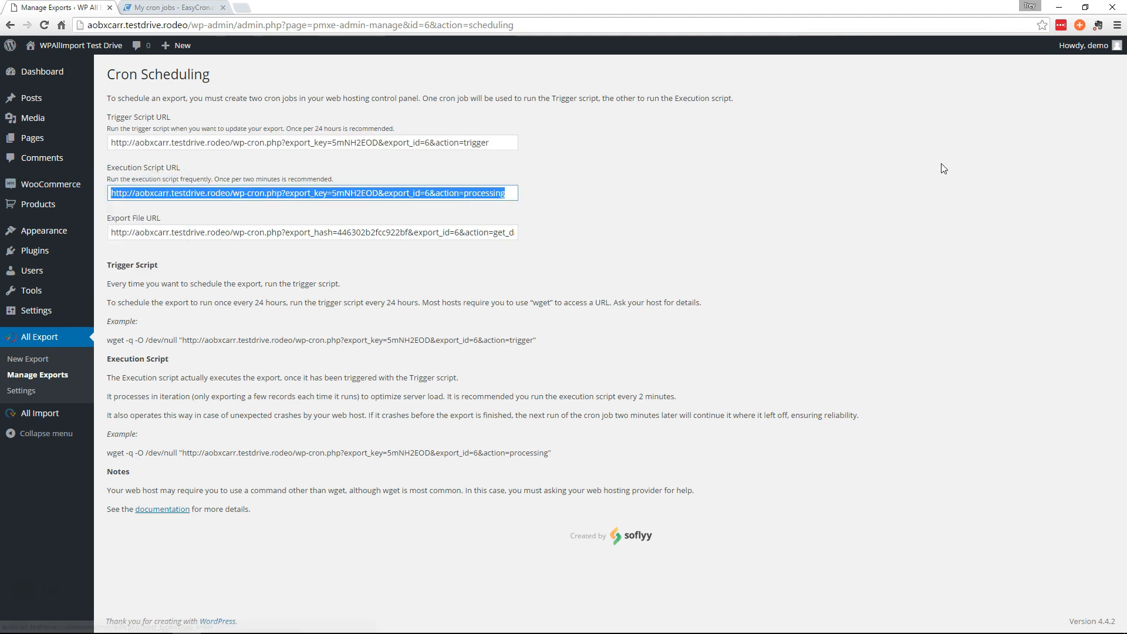
left_click(172, 7)
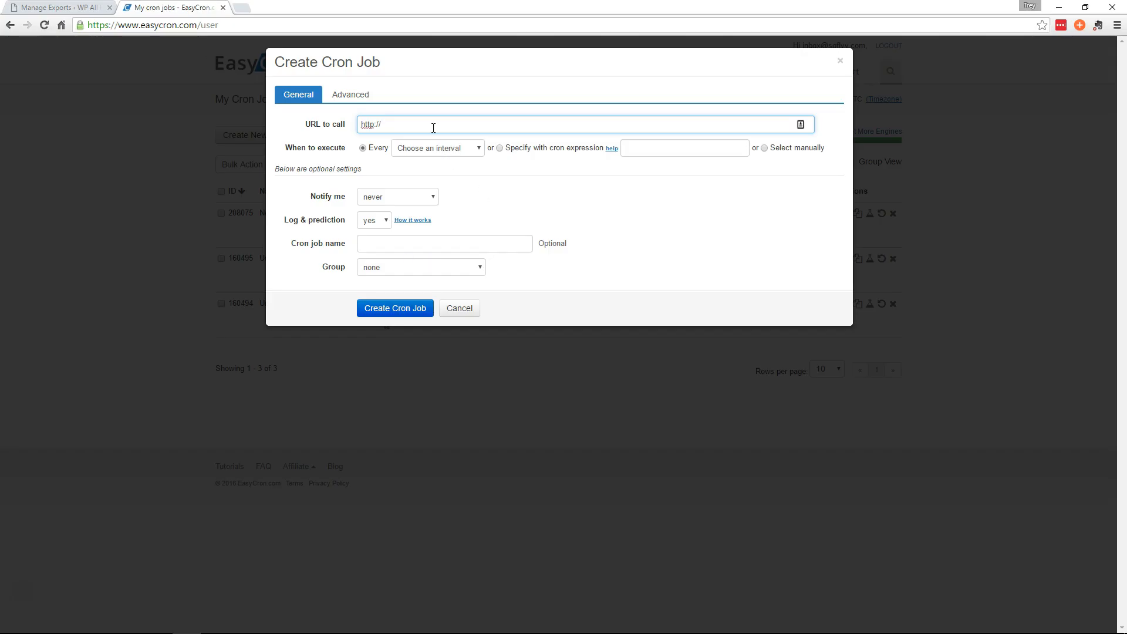
type("http://aobxcarr.testdrive.rodeo/wp-cron.php?export_key=5mNH2EOD&export_id=6&action=processing")
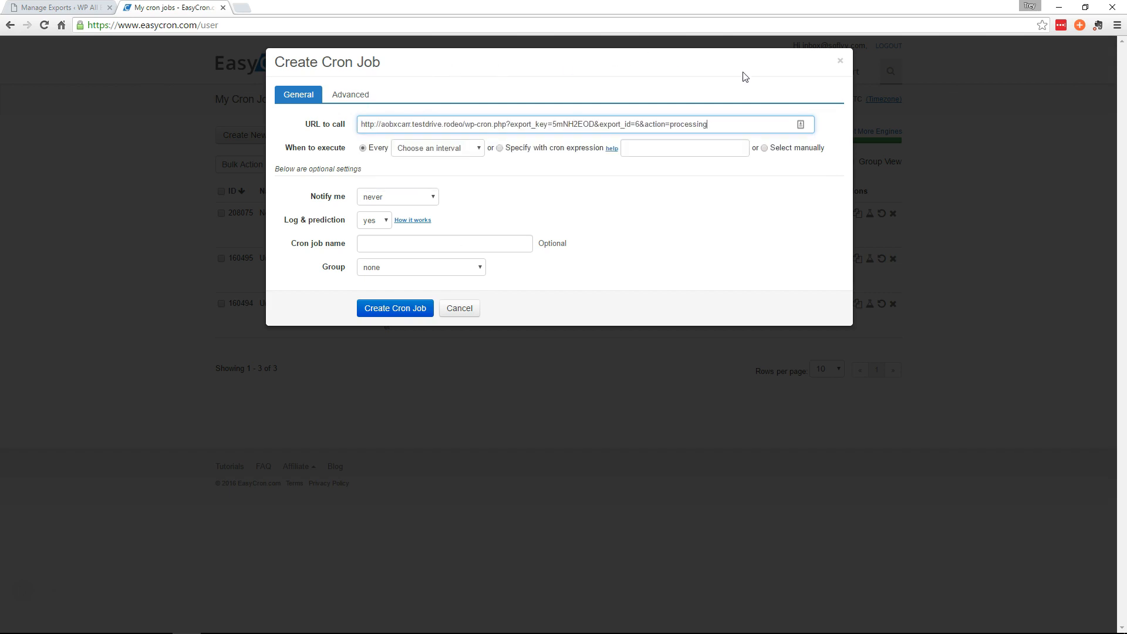
left_click(437, 148)
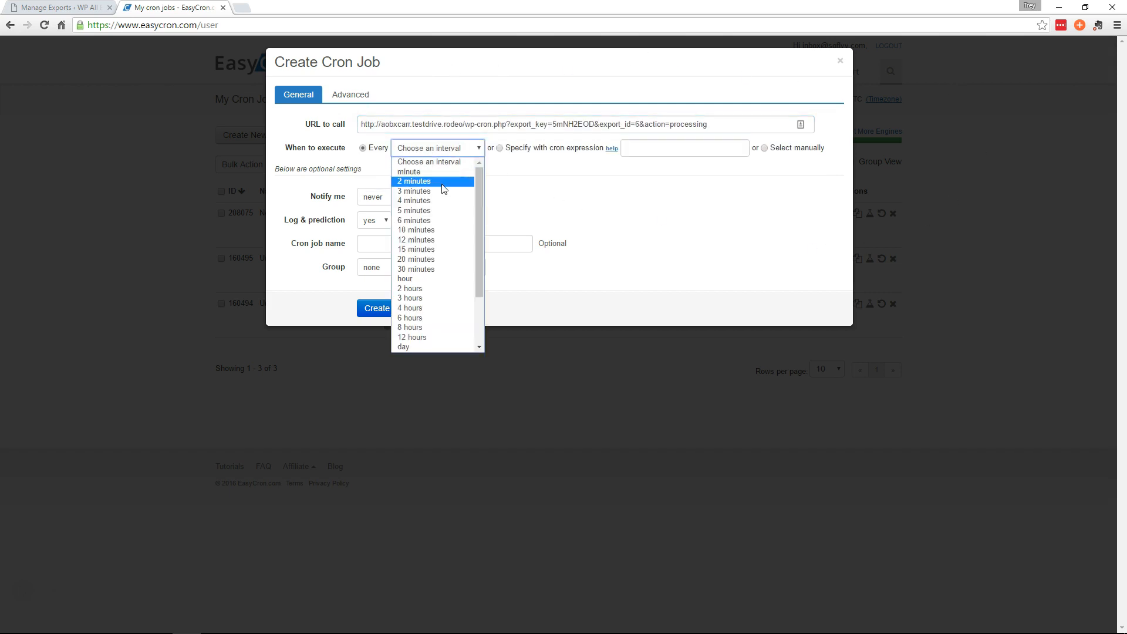
left_click(414, 181)
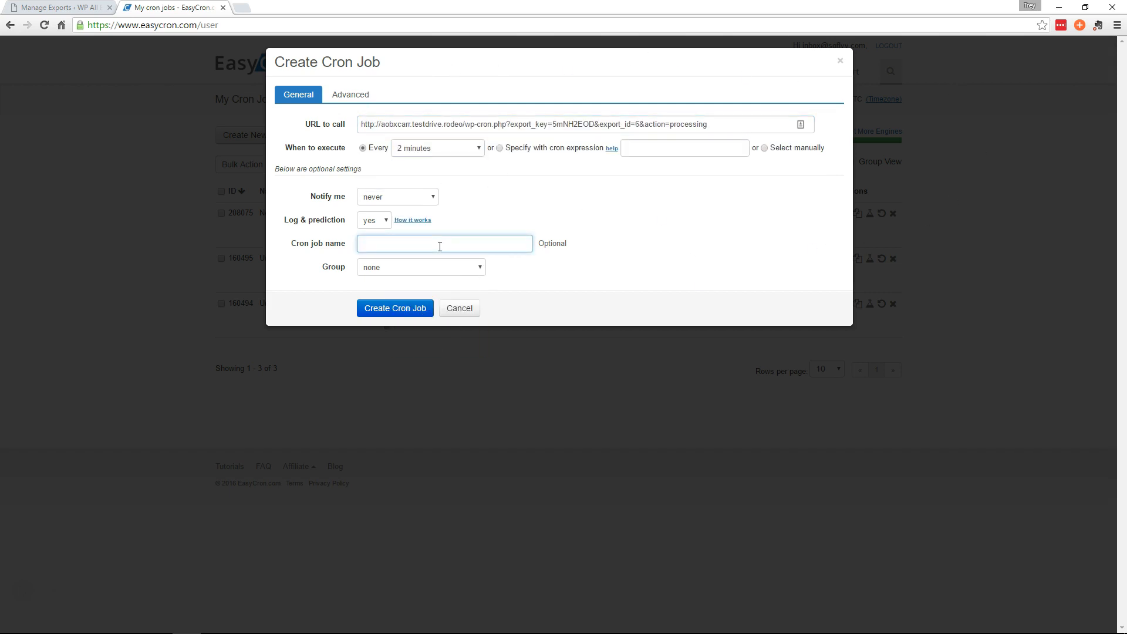
type("New Orders")
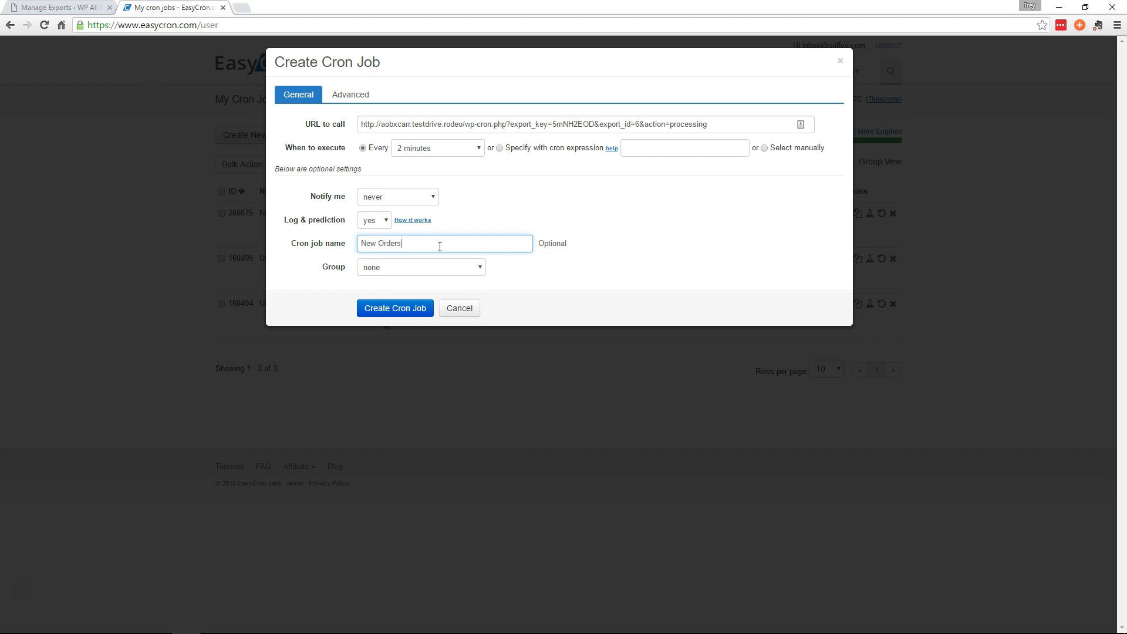
type("Processing")
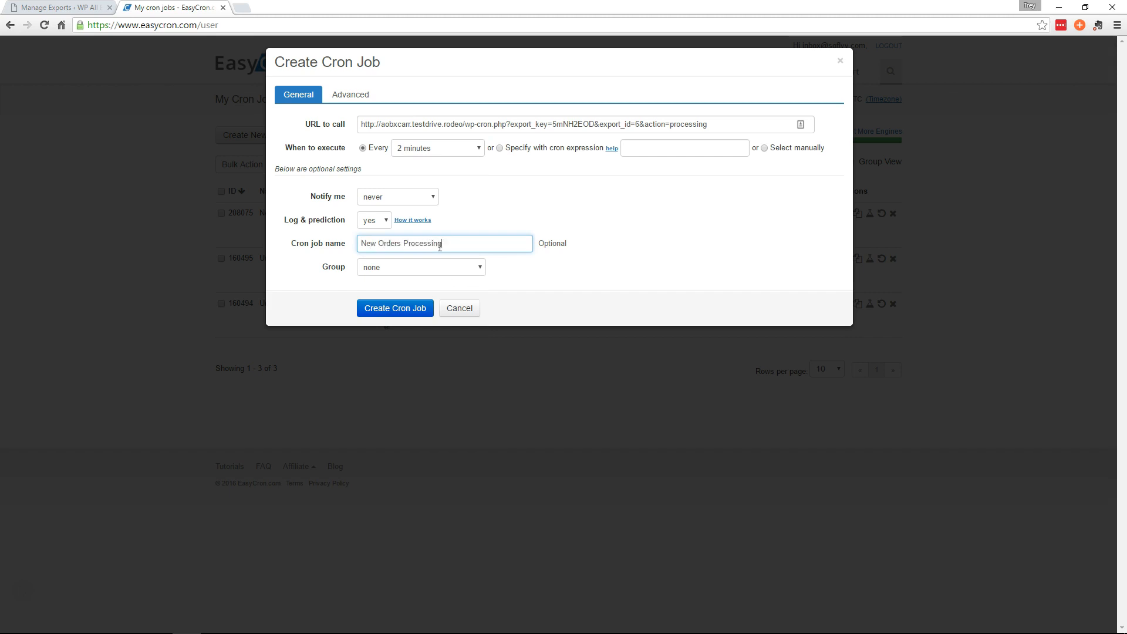
left_click(395, 307)
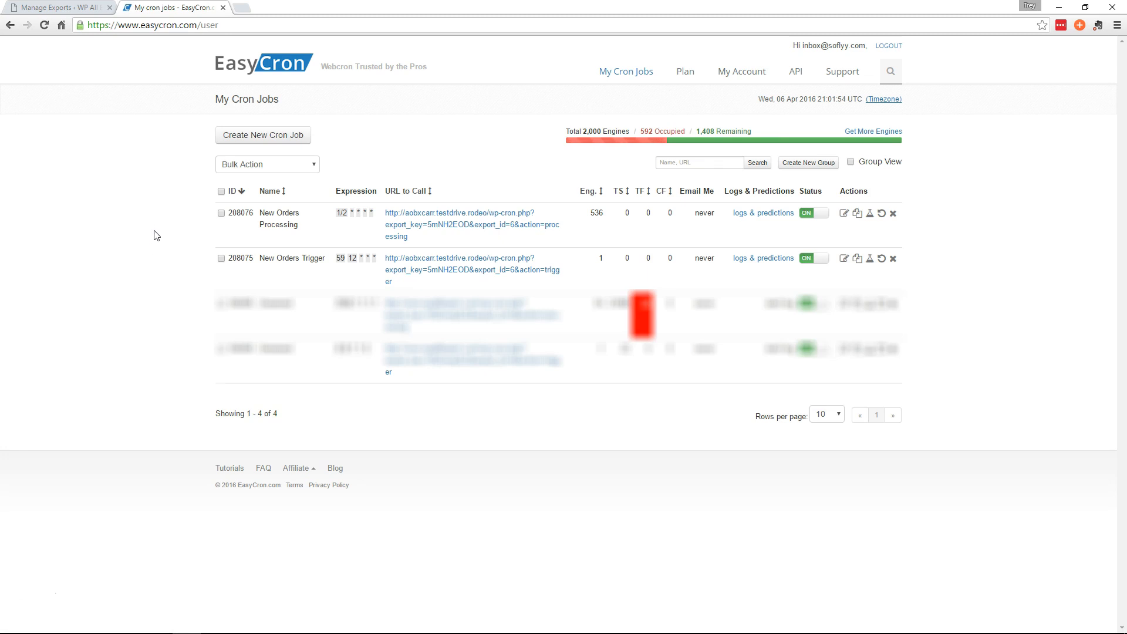
mouse_move(151, 260)
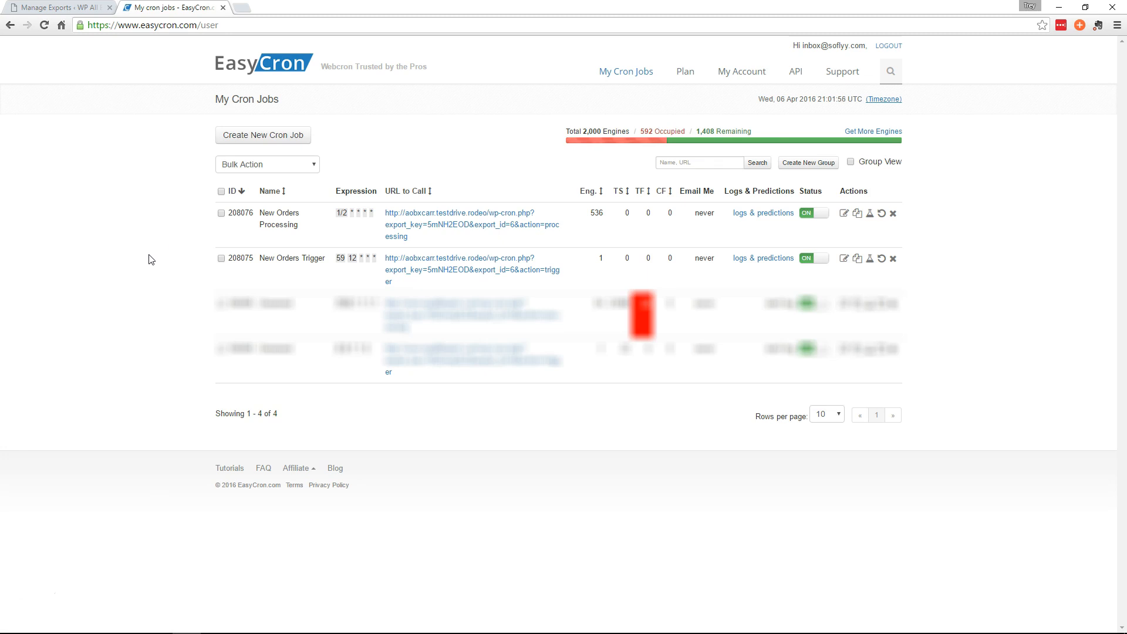